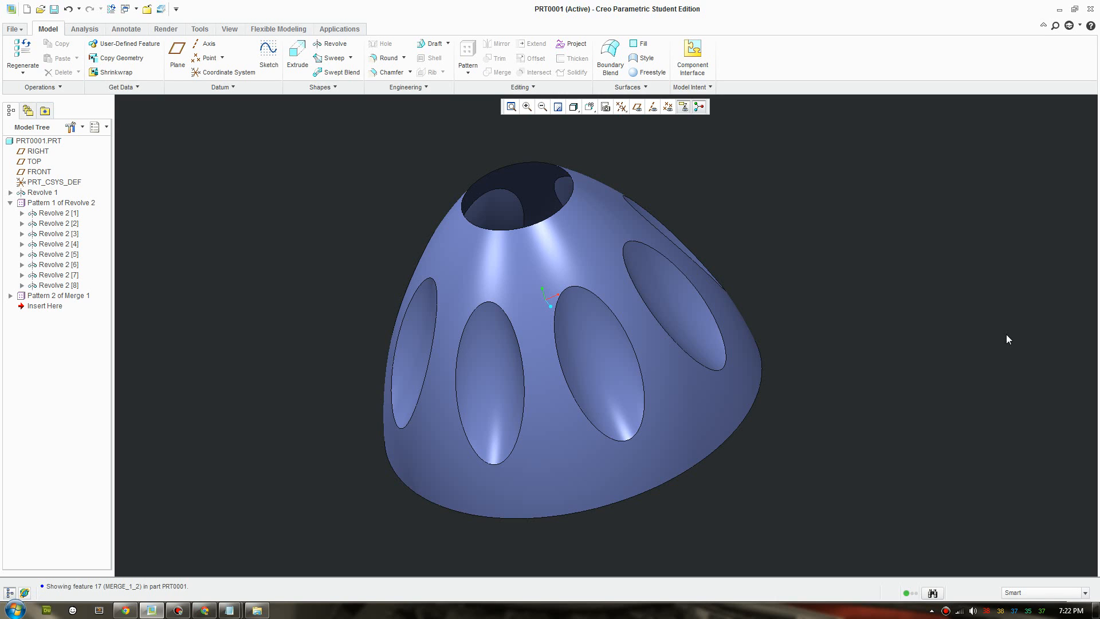
pyautogui.moveTo(902, 444)
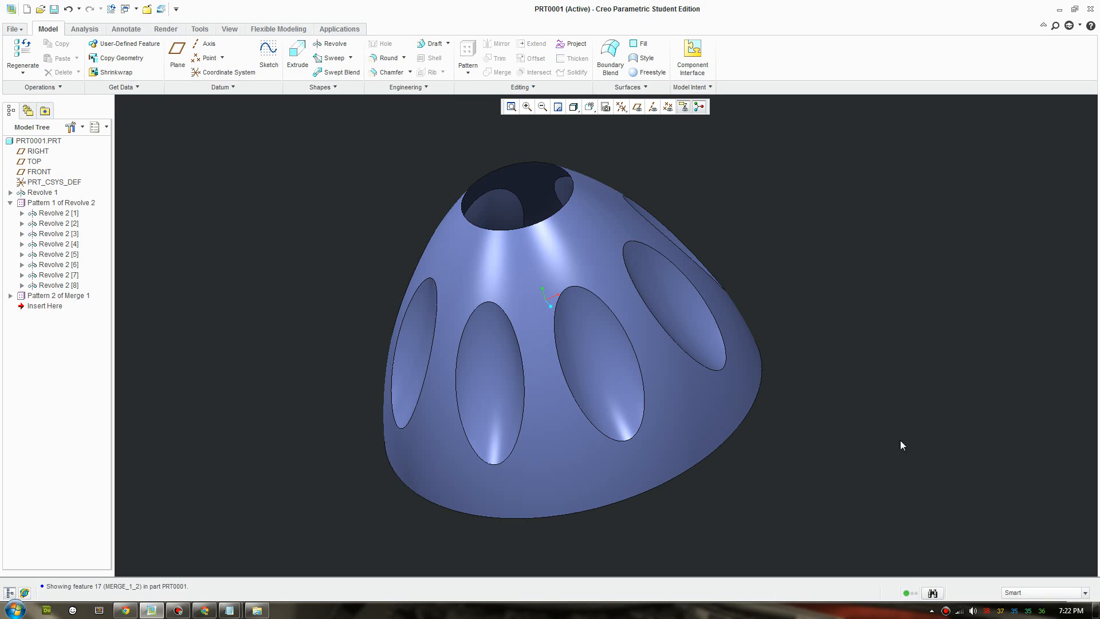
pyautogui.moveTo(863, 482)
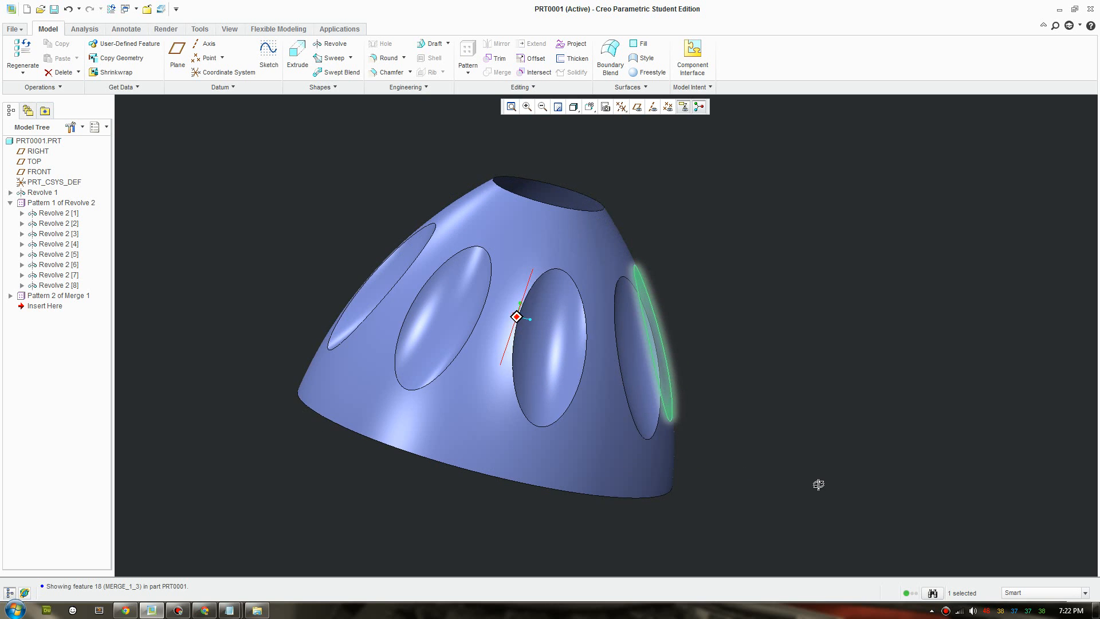
# Step: Orbit the finished dome to inspect its eight elliptical recesses
pyautogui.moveTo(818, 484); pyautogui.dragTo(723, 489)
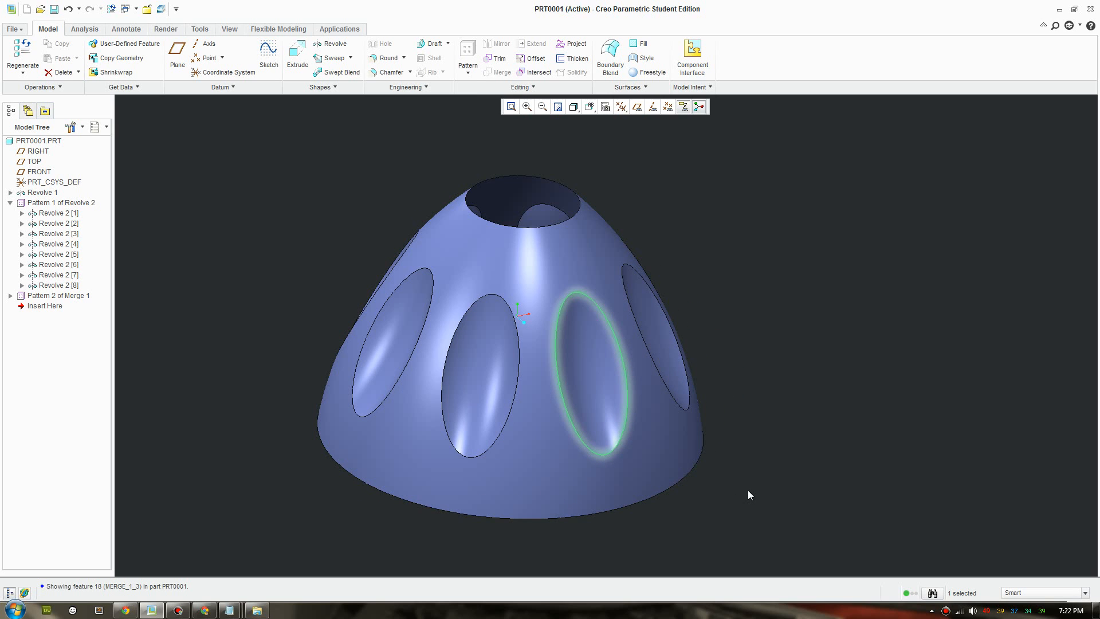
pyautogui.moveTo(763, 474)
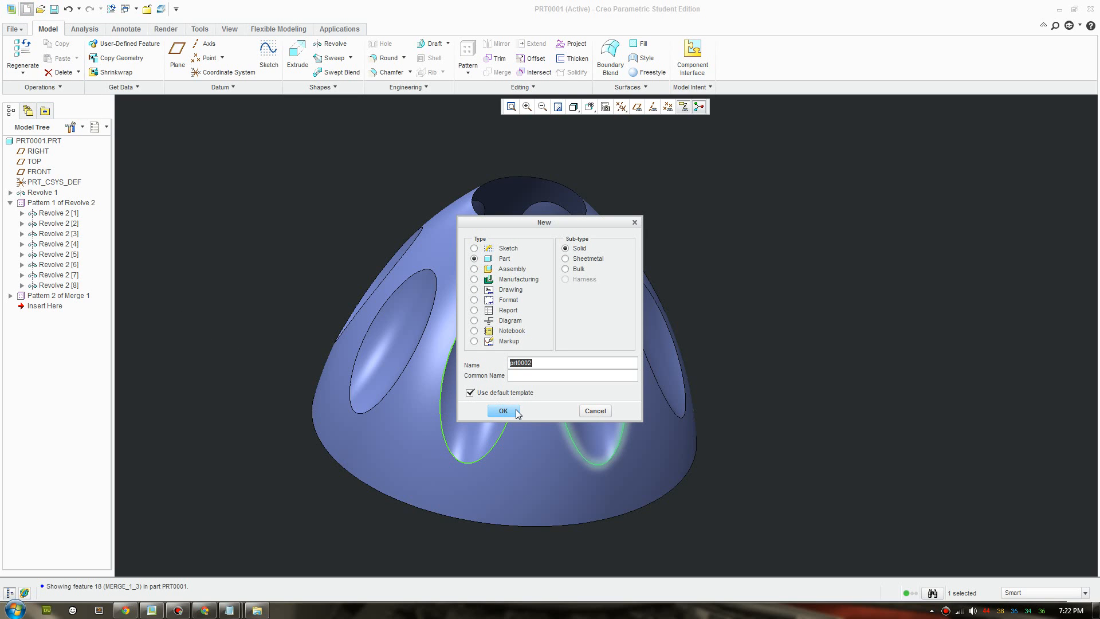
# Step: Create solid part prt0002 and preview a 360° revolved surface from a 3-point arc on FRONT
pyautogui.click(501, 410)
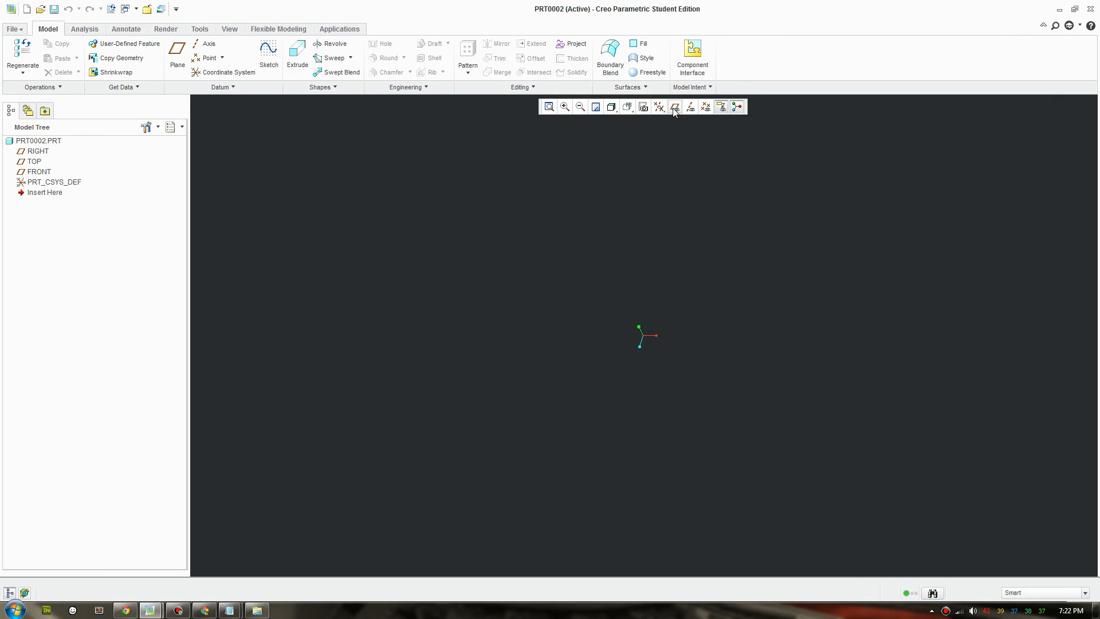
pyautogui.click(335, 43)
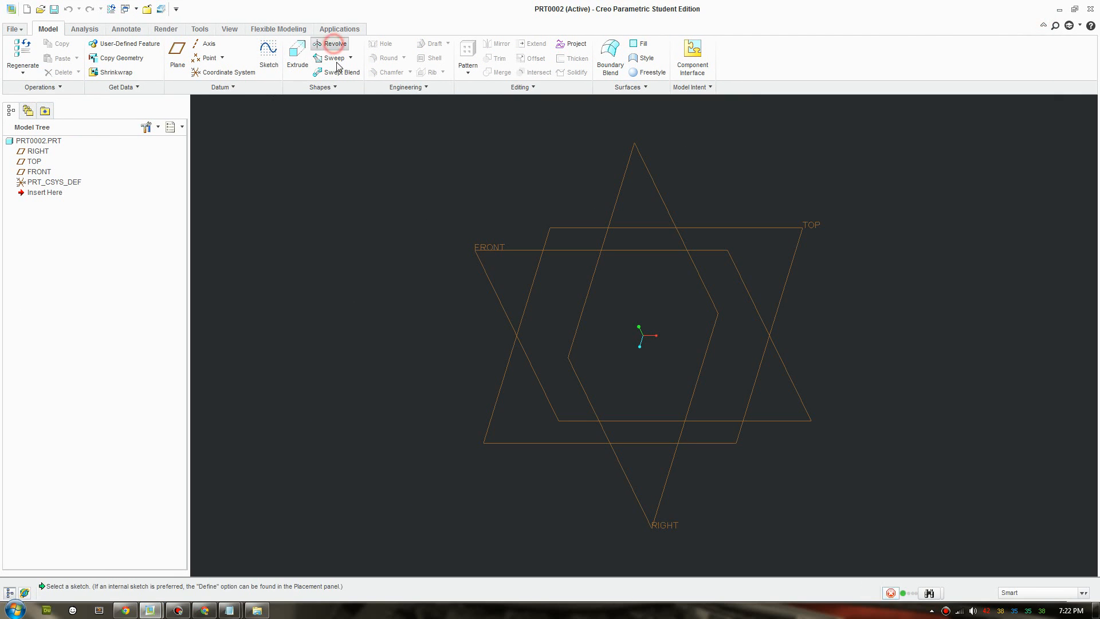
pyautogui.click(334, 43)
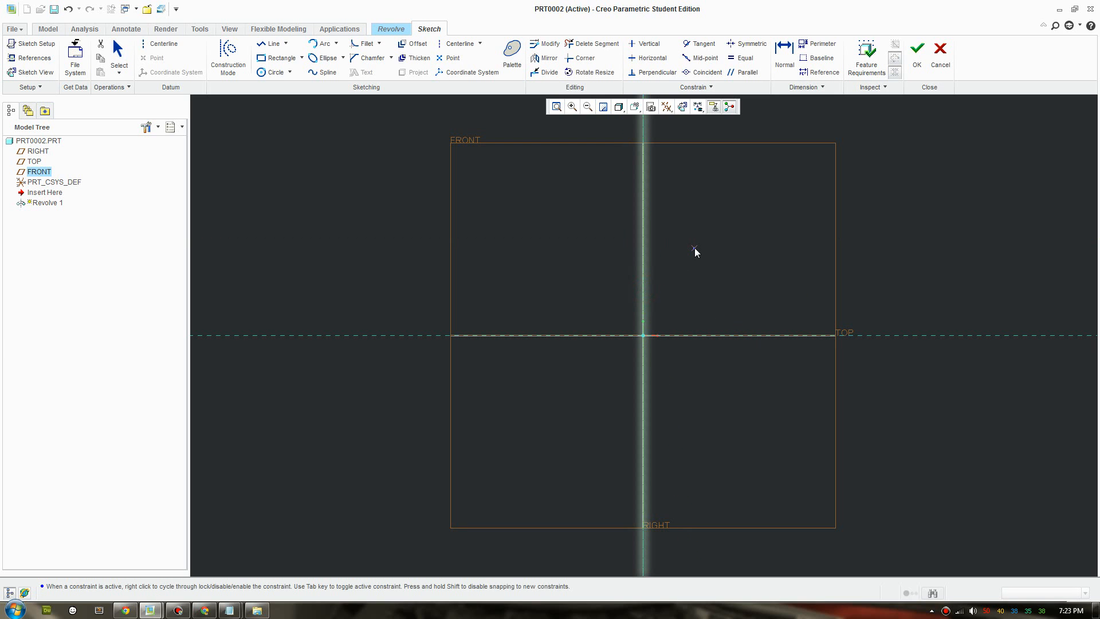
pyautogui.moveTo(694, 195)
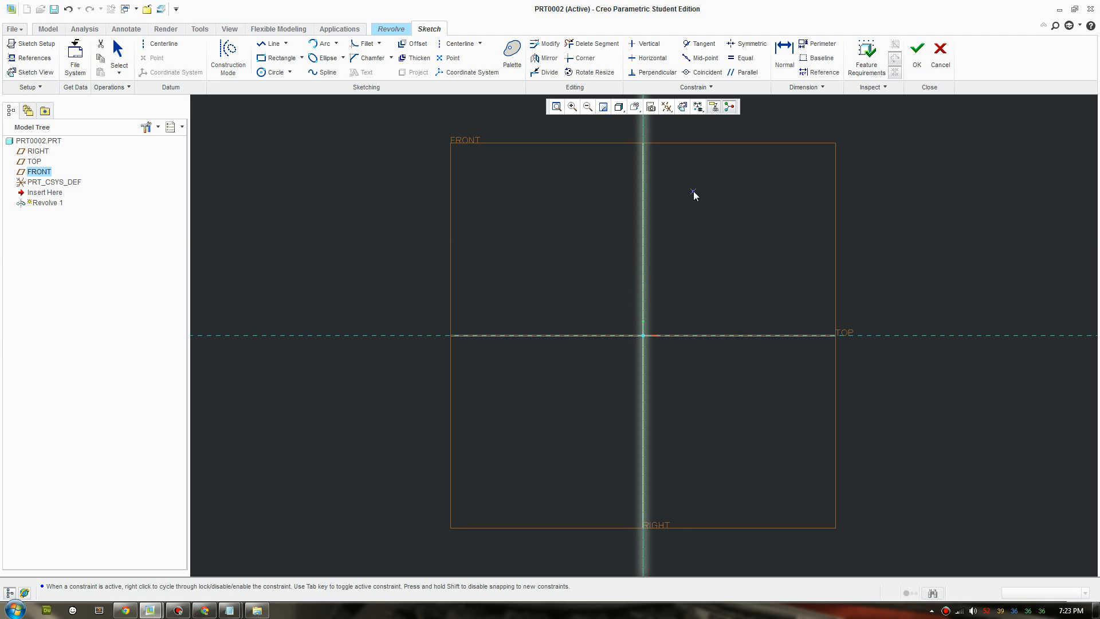
pyautogui.rightClick(694, 193)
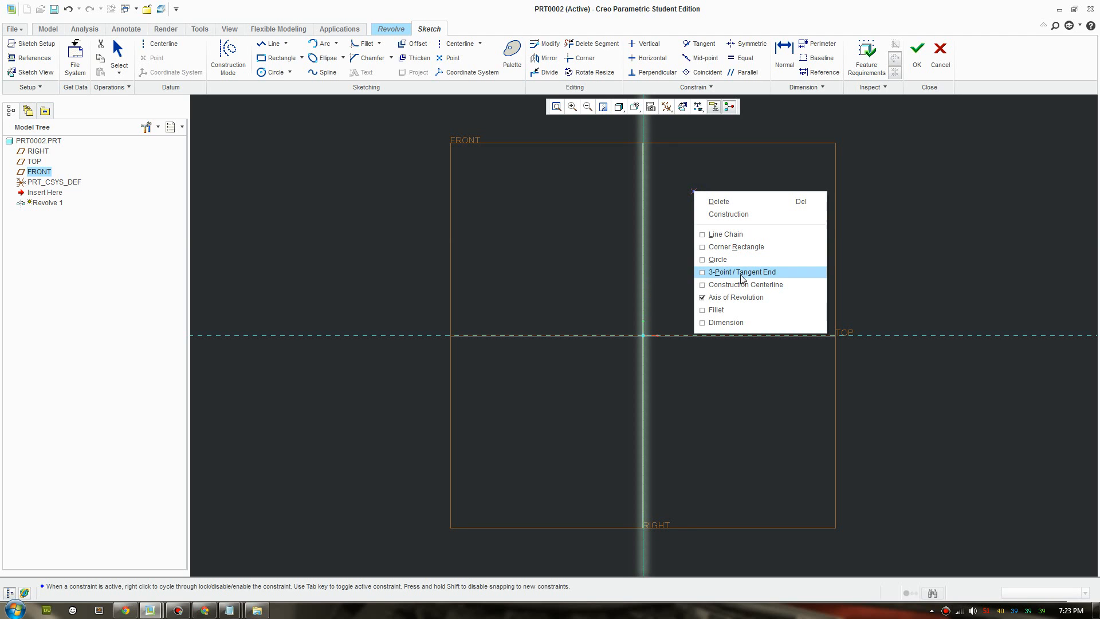
pyautogui.click(741, 271)
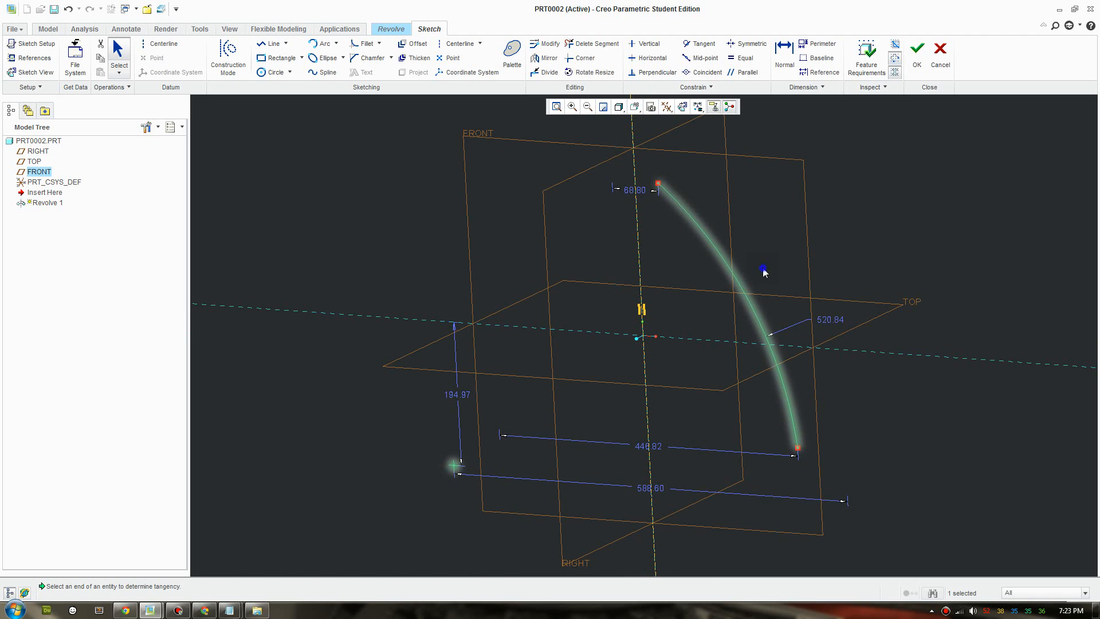
pyautogui.click(917, 49)
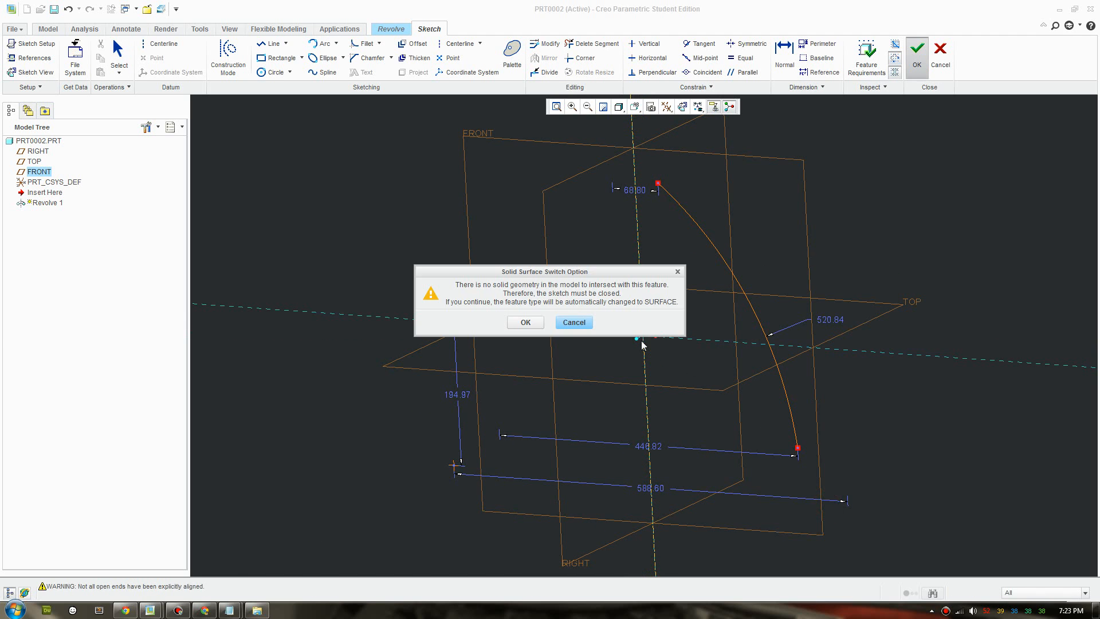
pyautogui.click(524, 322)
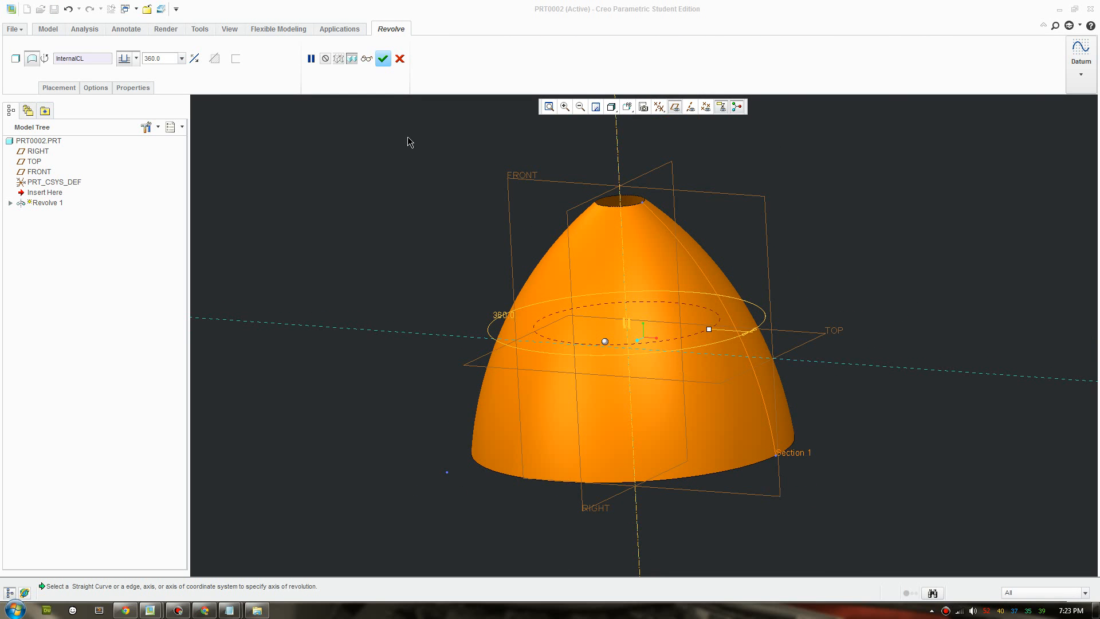
# Step: Confirm Revolve 1 as the shaded dome surface feature
pyautogui.click(382, 59)
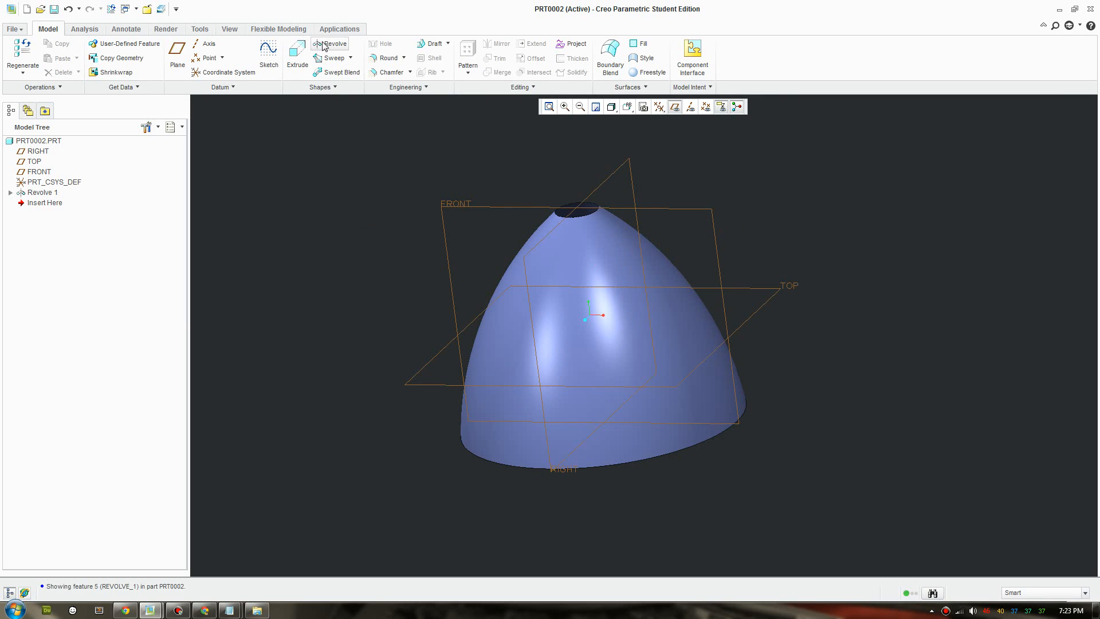
# Step: Revolve a 3-point arc about an inclined centerline into a side pod surface
pyautogui.click(330, 43)
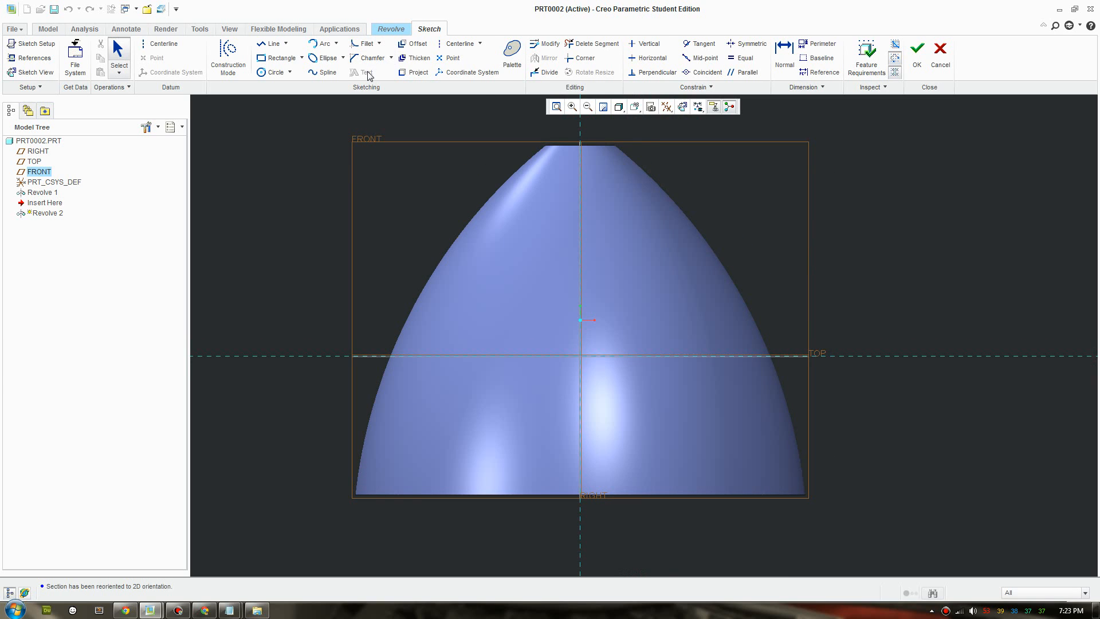
pyautogui.rightClick(751, 228)
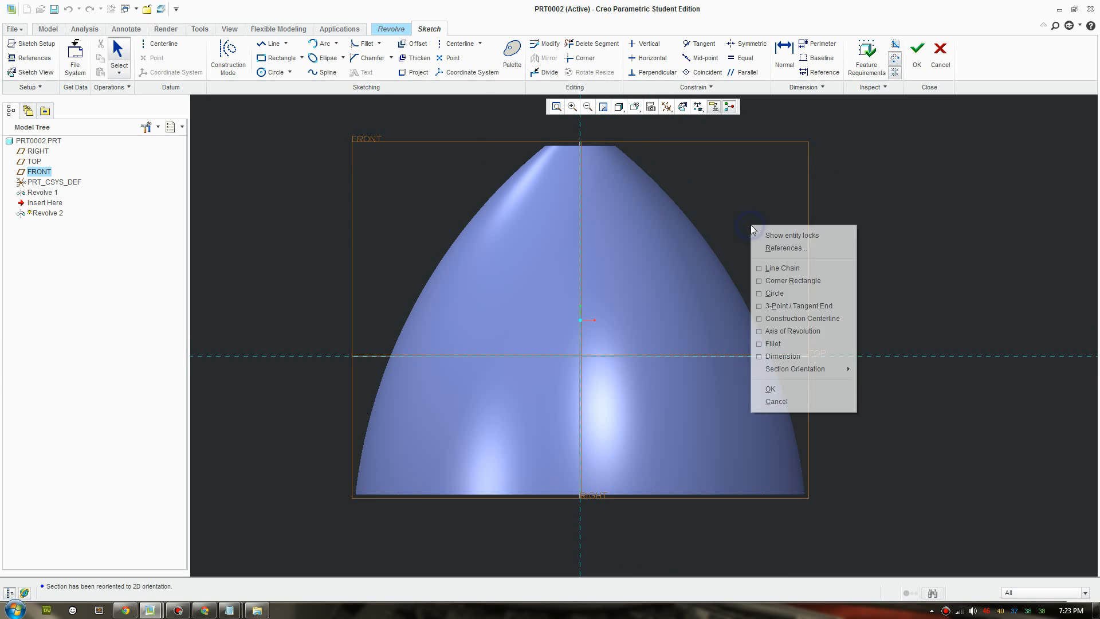
pyautogui.moveTo(792, 331)
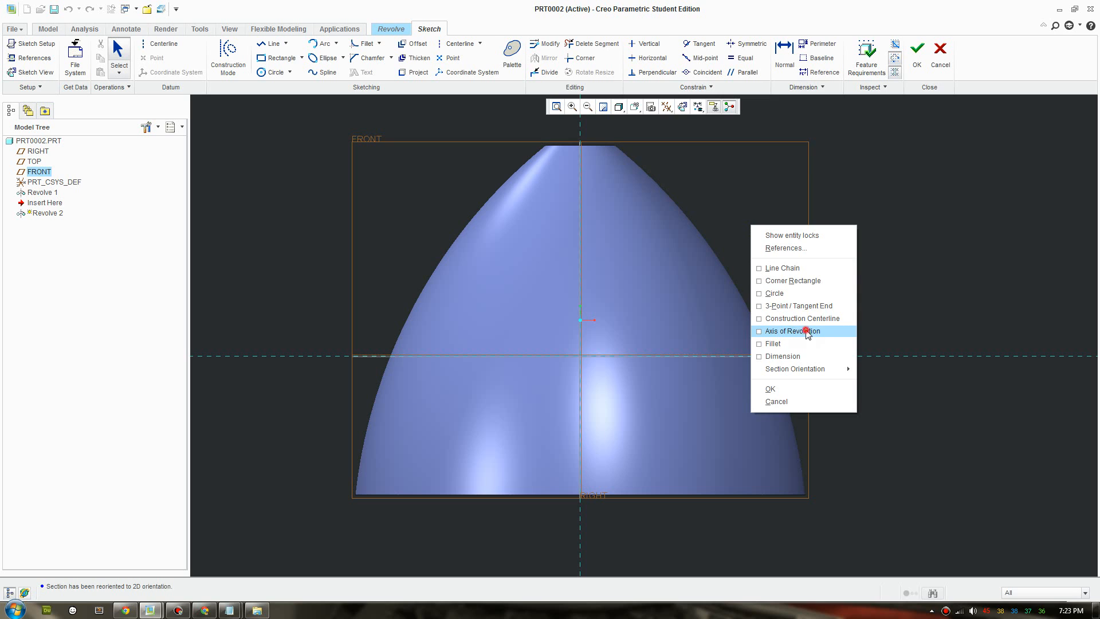
pyautogui.click(791, 330)
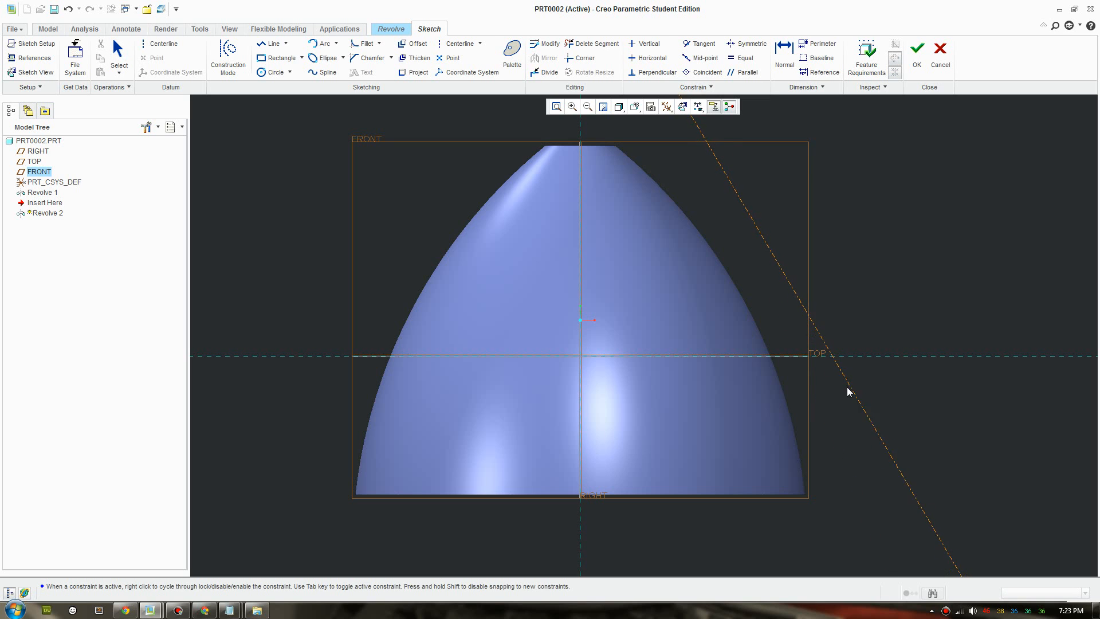
pyautogui.rightClick(847, 392)
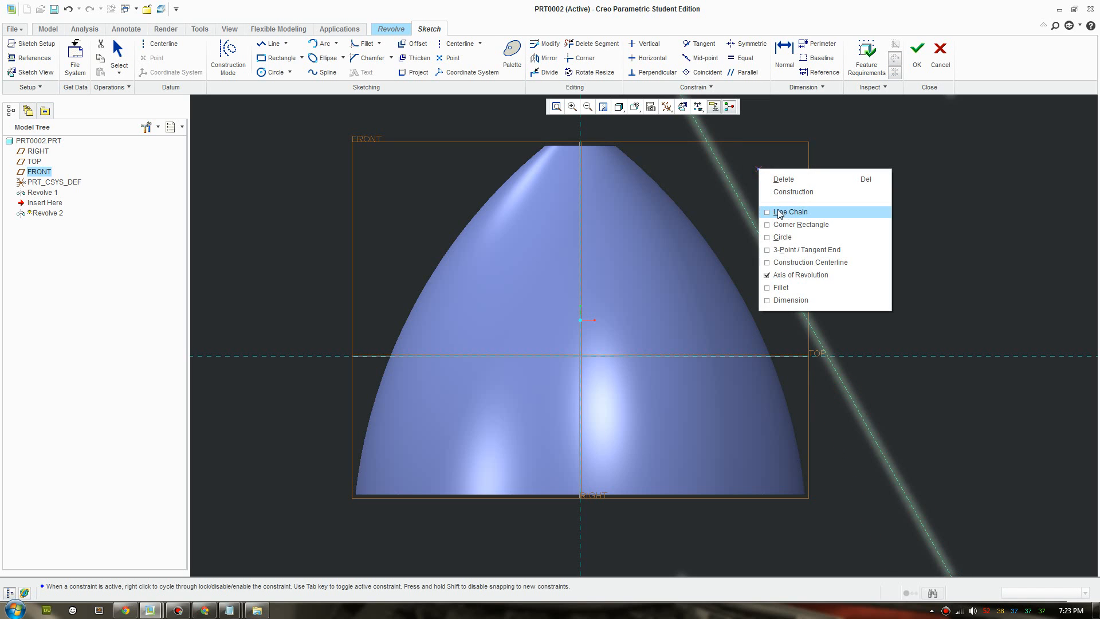
pyautogui.moveTo(806, 249)
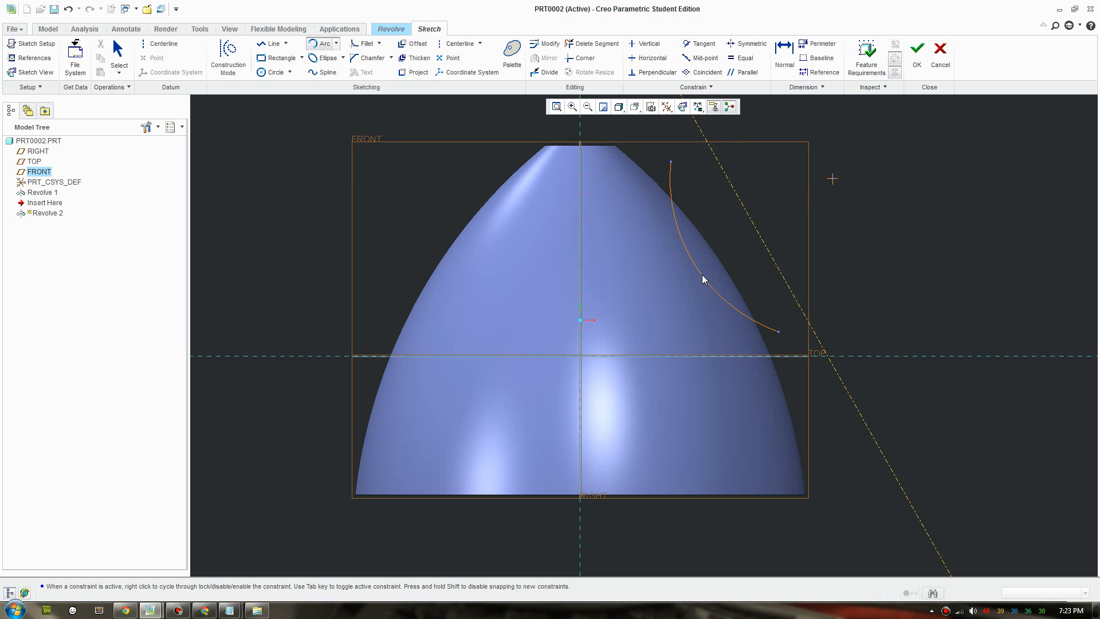
pyautogui.click(701, 274)
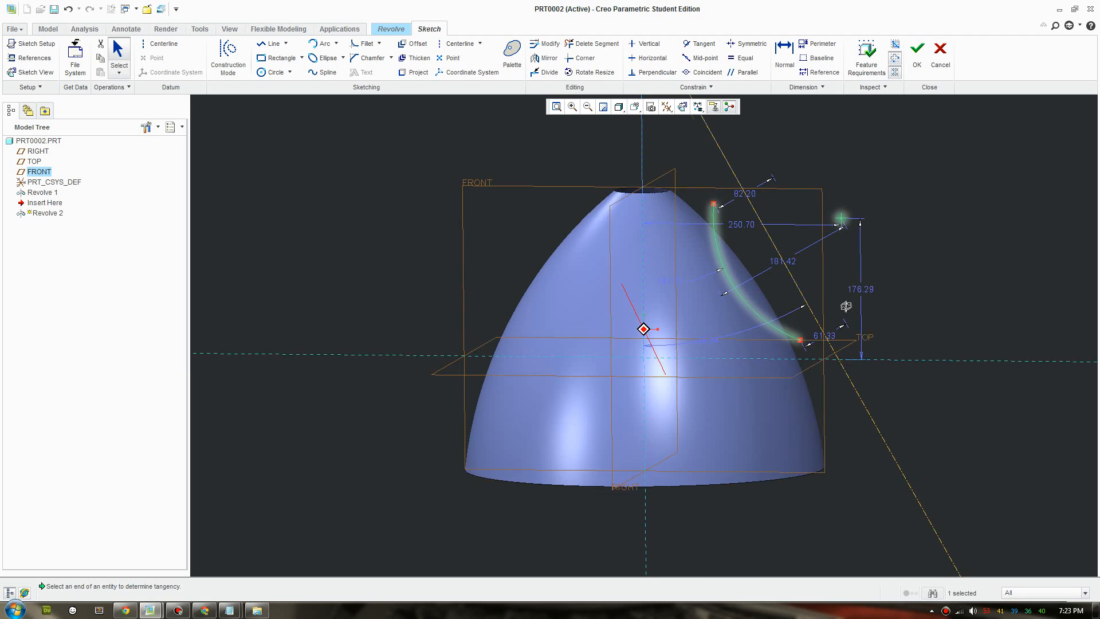
pyautogui.click(916, 52)
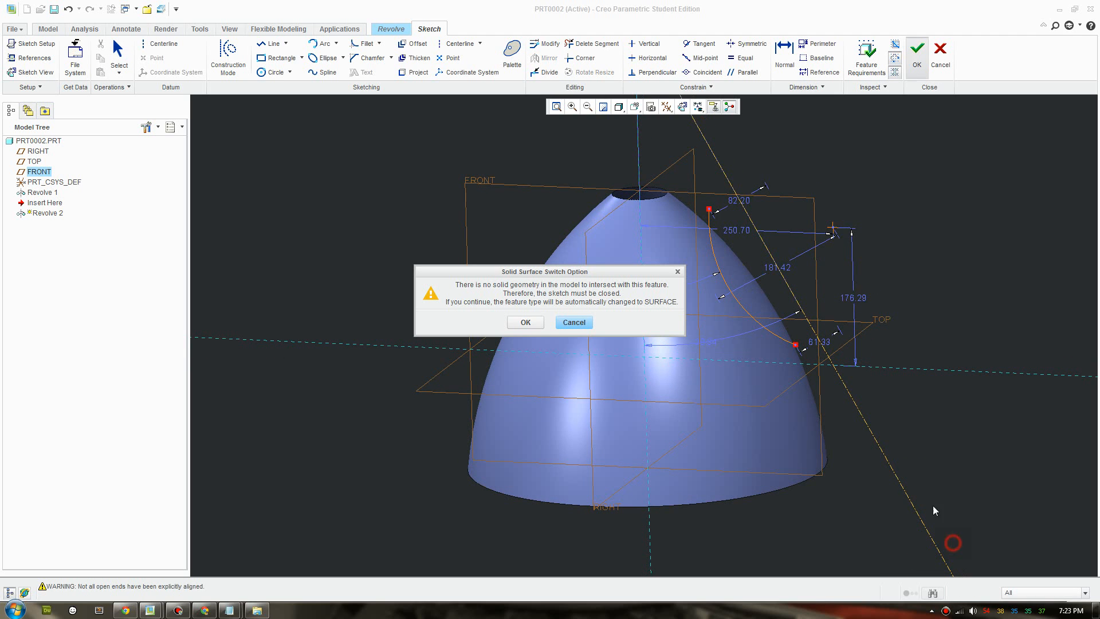
pyautogui.click(525, 322)
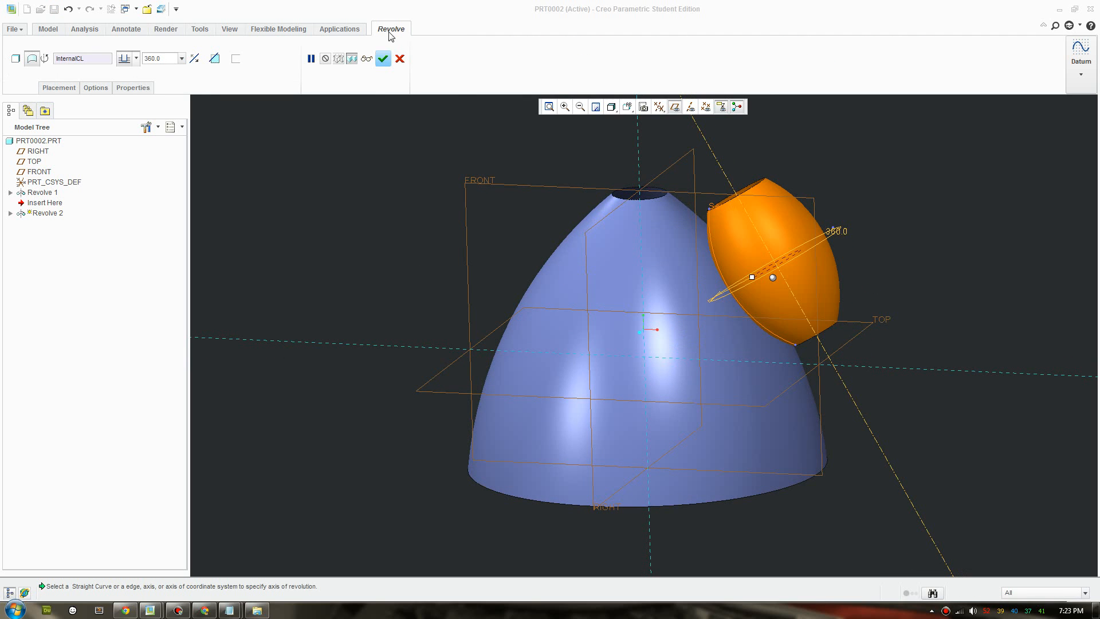
pyautogui.click(382, 58)
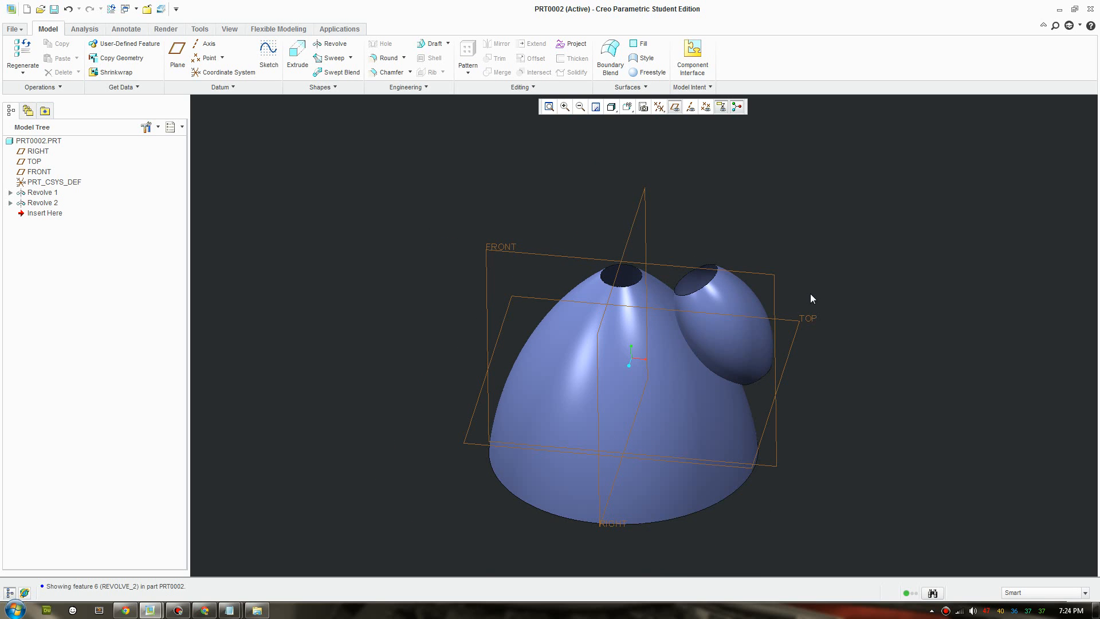
# Step: Axis-pattern Revolve 2 around the central axis with 8 members over 360°
pyautogui.click(729, 322)
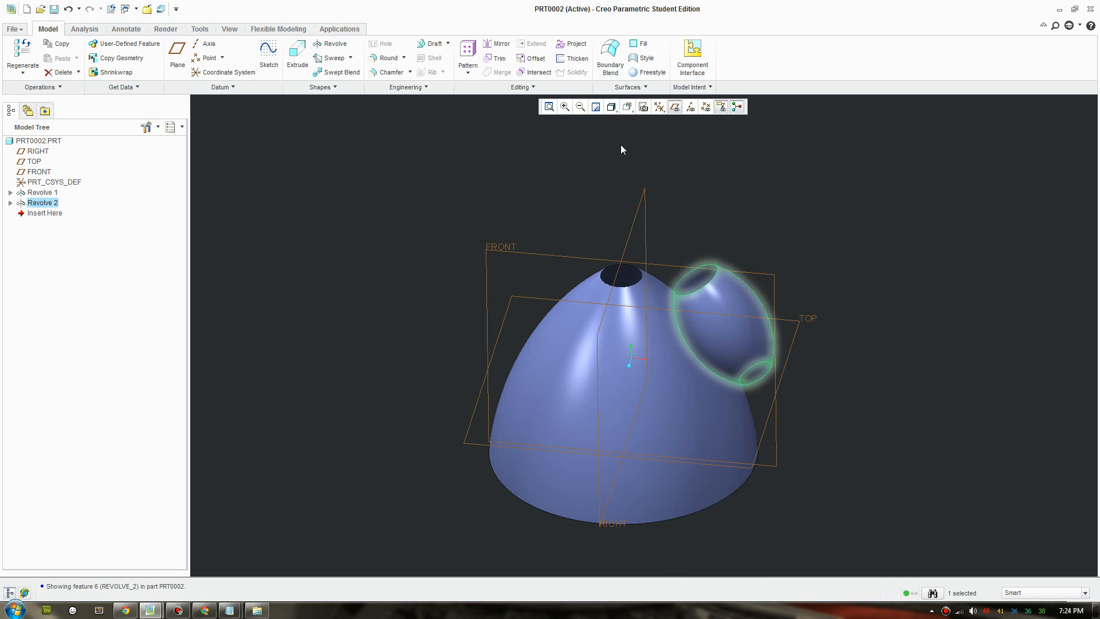
pyautogui.click(467, 53)
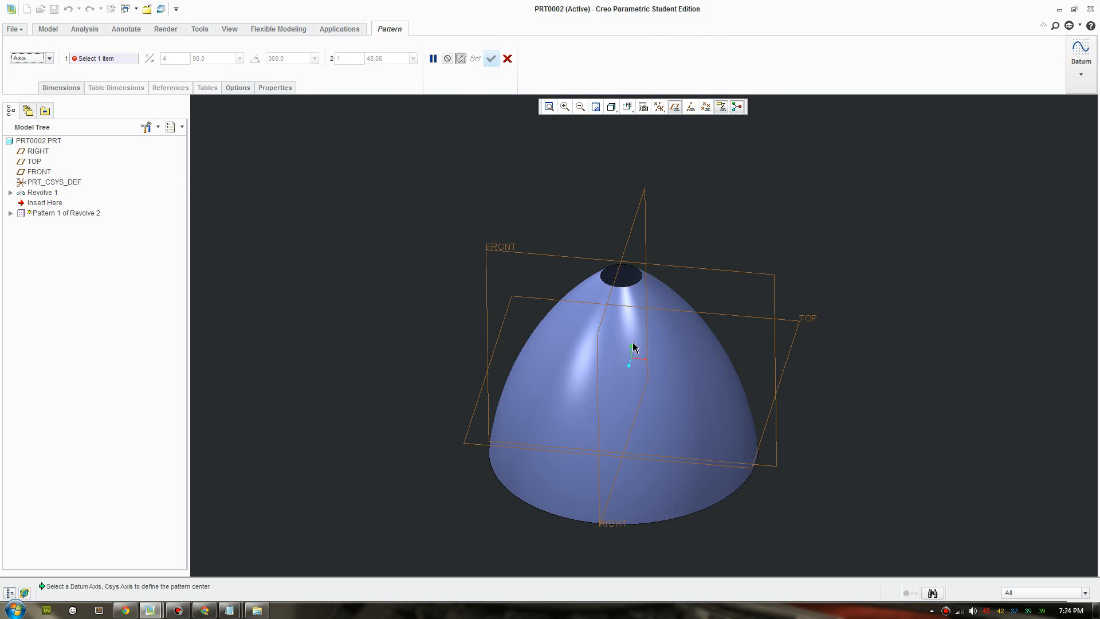
pyautogui.click(621, 333)
pyautogui.write('8')
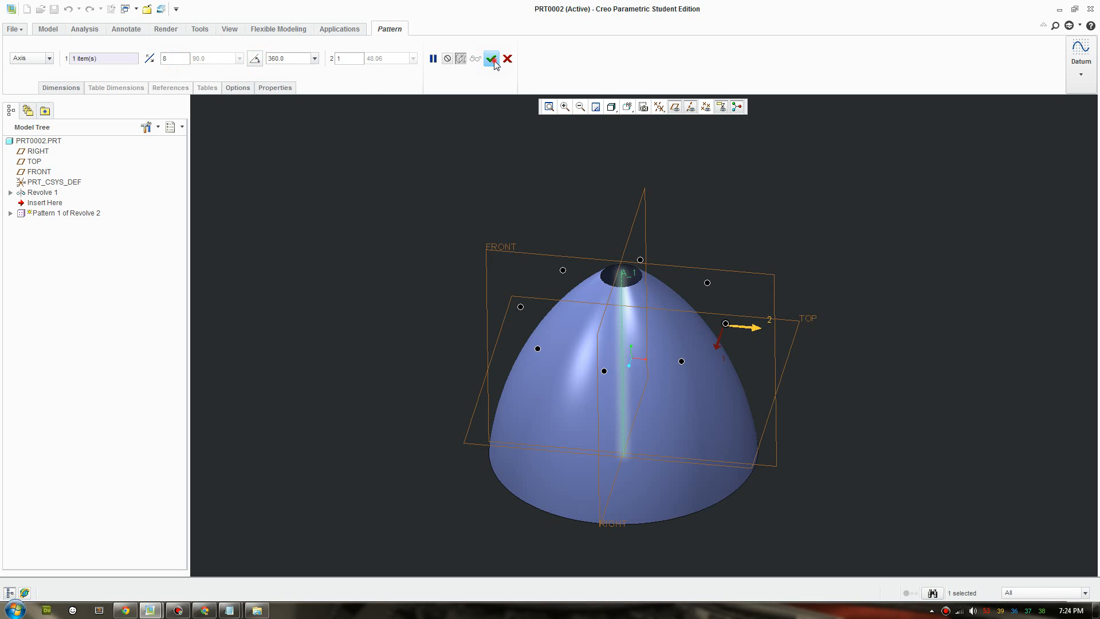
pyautogui.click(491, 58)
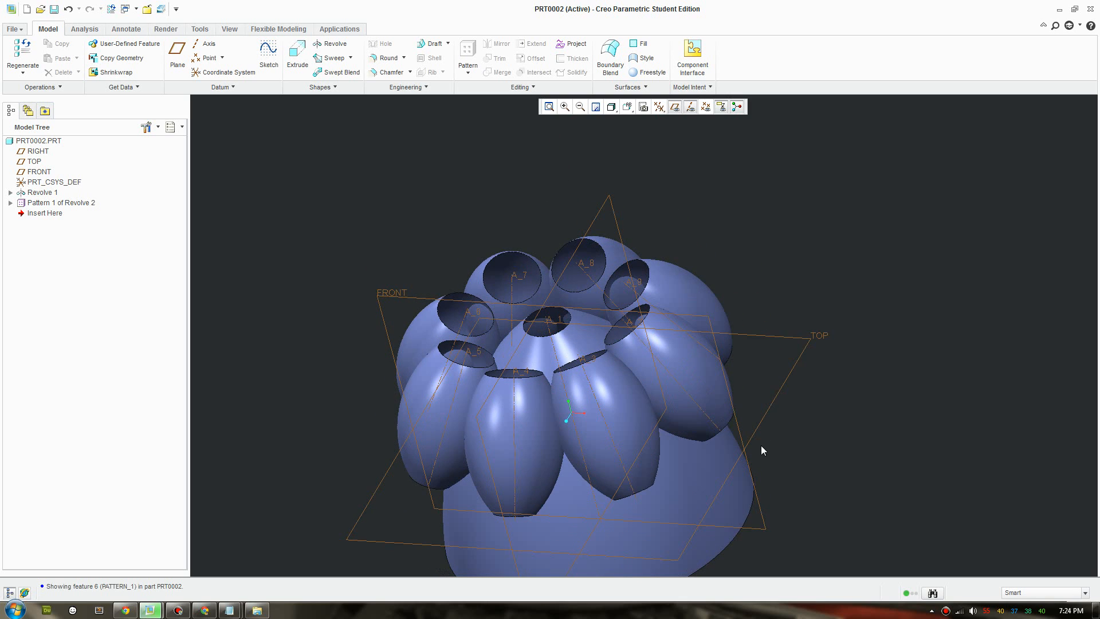
# Step: Merge Revolve 1 with the first Revolve 2 pattern instance into Merge 1
pyautogui.click(688, 350)
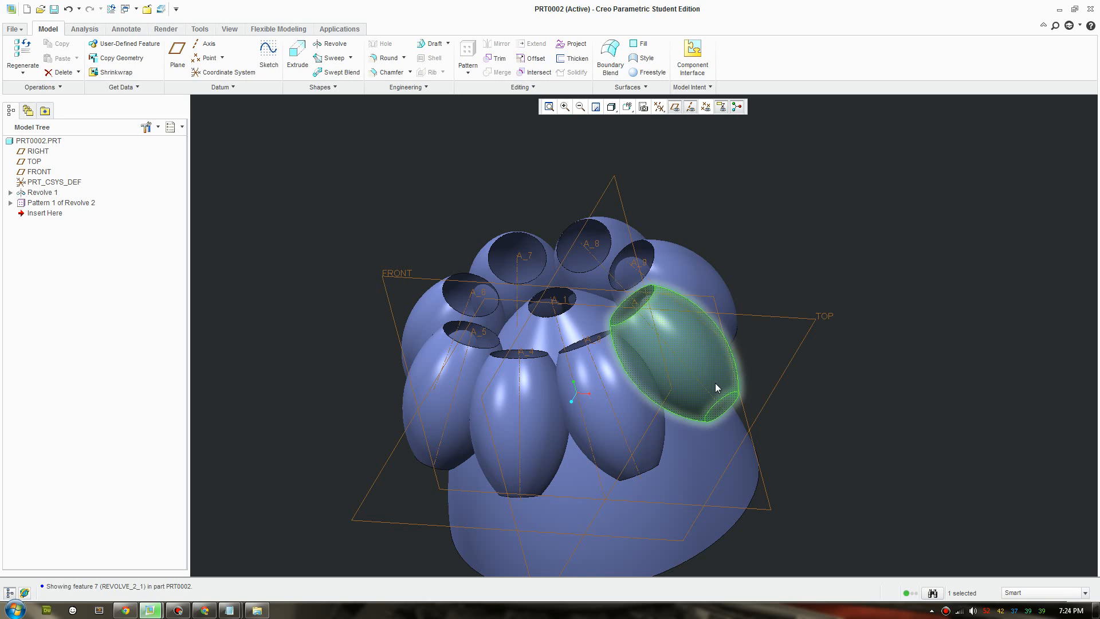
pyautogui.moveTo(696, 360)
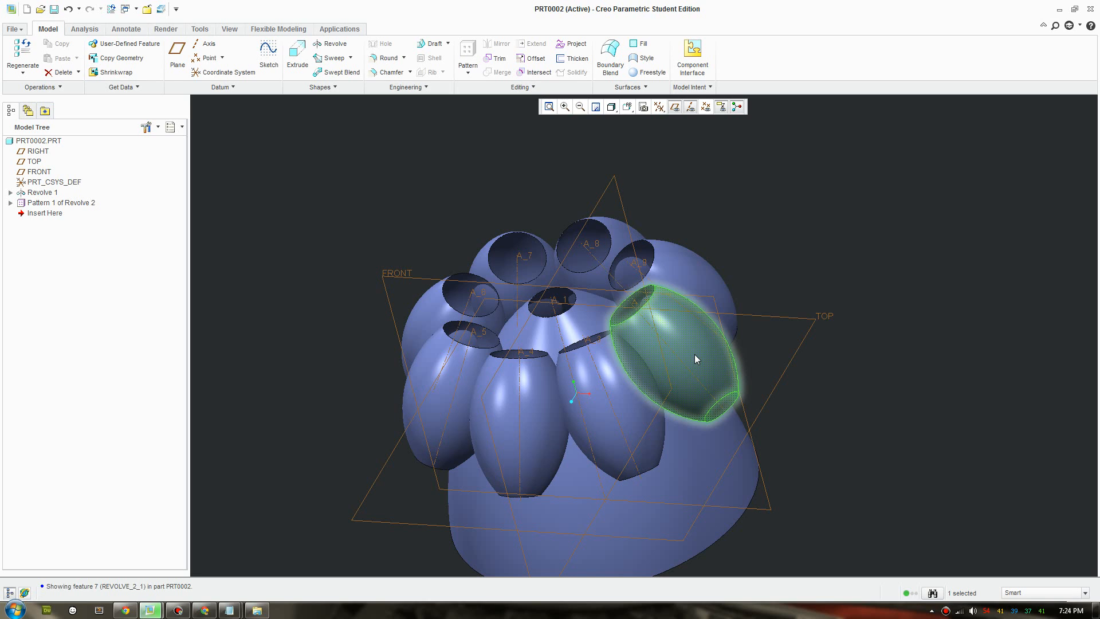
pyautogui.moveTo(706, 403)
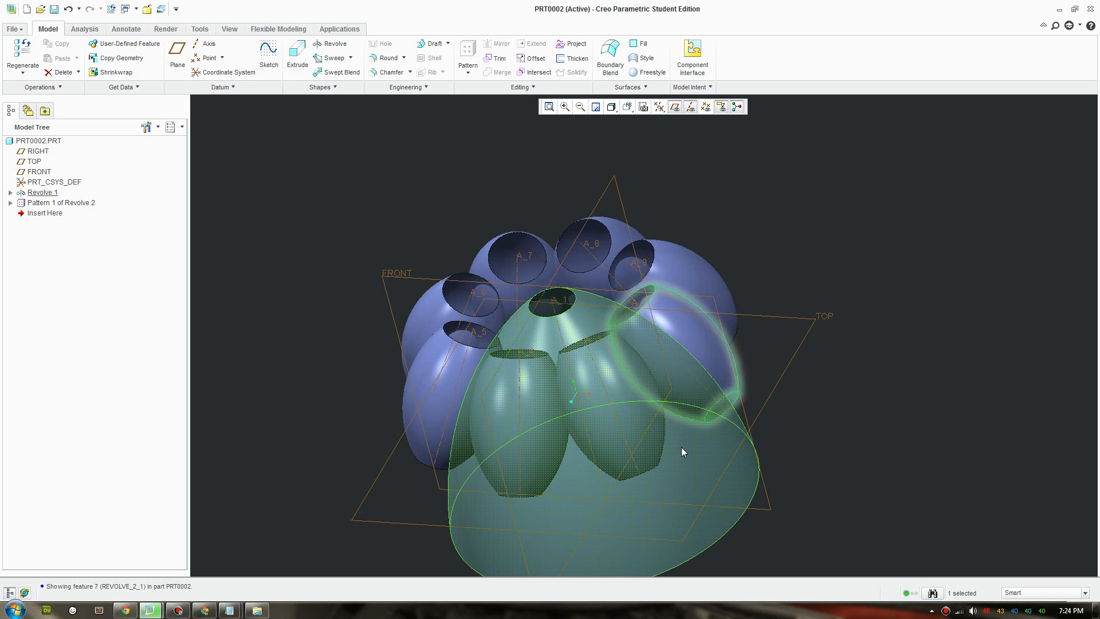
pyautogui.moveTo(745, 452)
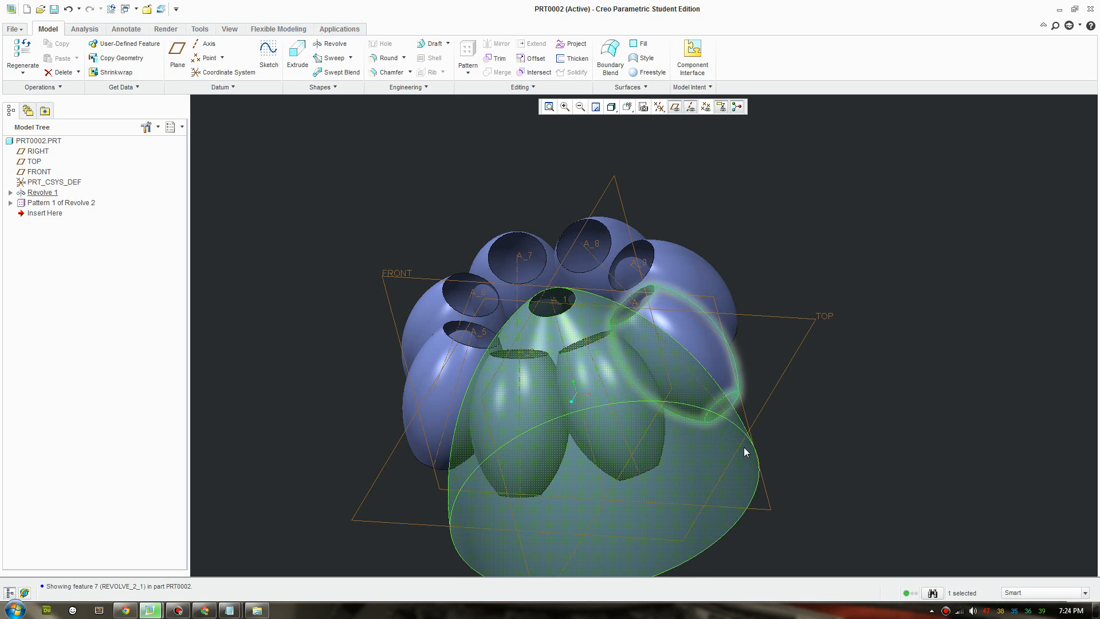
pyautogui.moveTo(710, 450)
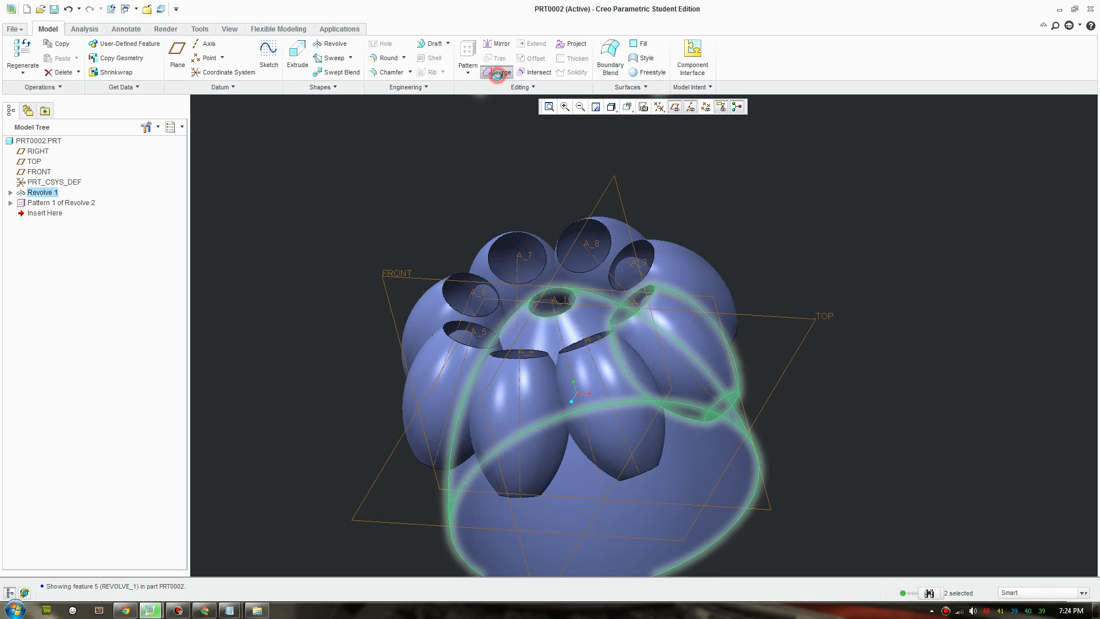
pyautogui.click(496, 72)
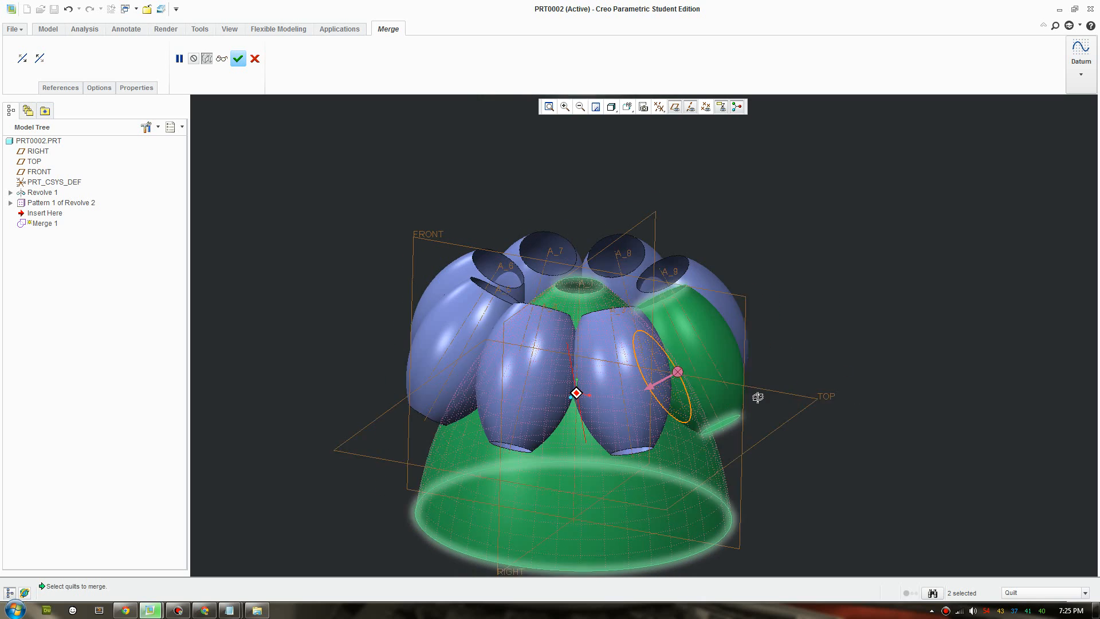
pyautogui.click(237, 58)
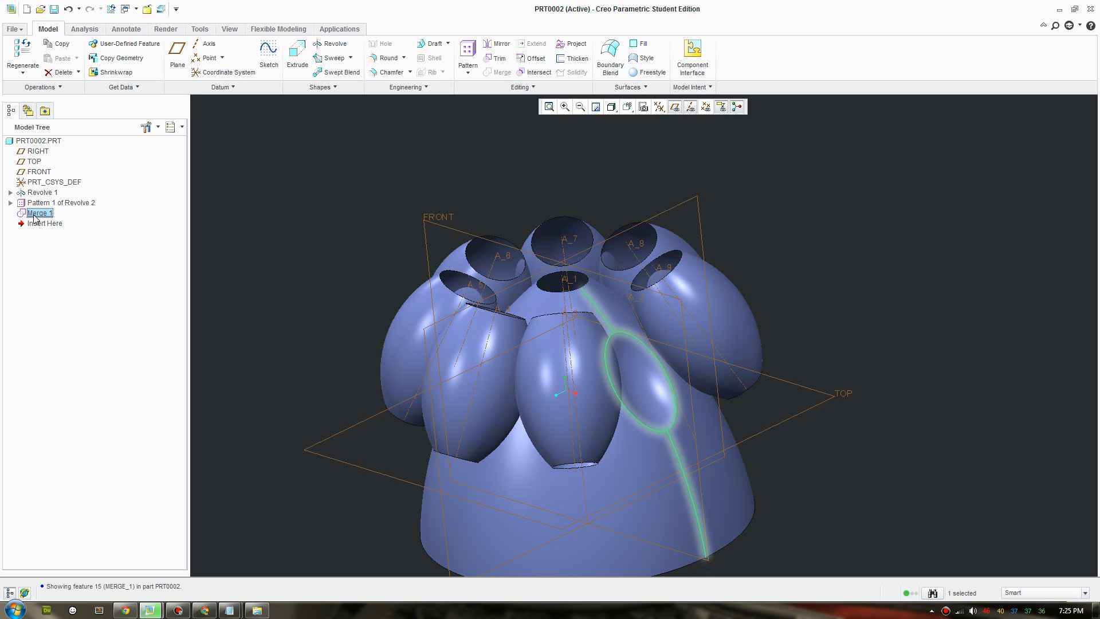
# Step: Reference-pattern Merge 1, accepting the regeneration failure warning
pyautogui.click(466, 57)
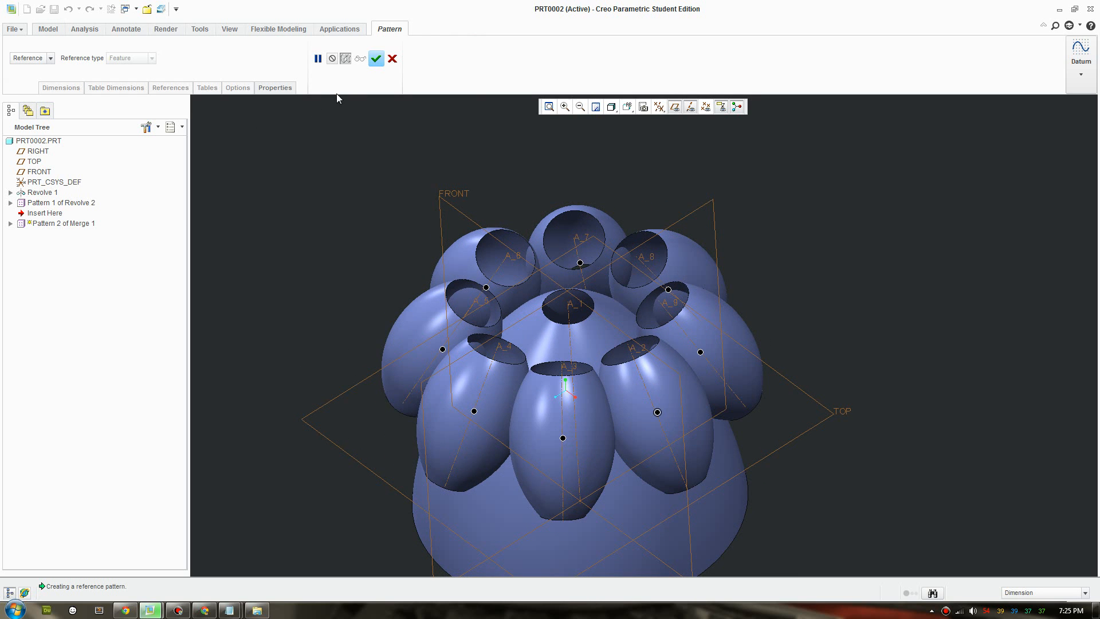
pyautogui.click(376, 58)
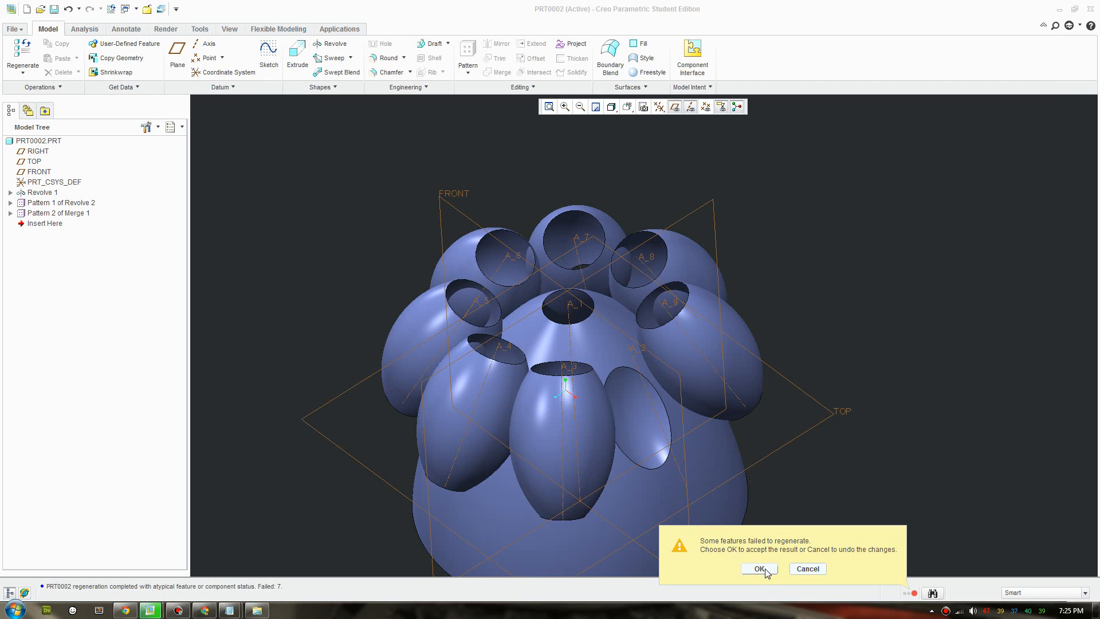
pyautogui.click(759, 568)
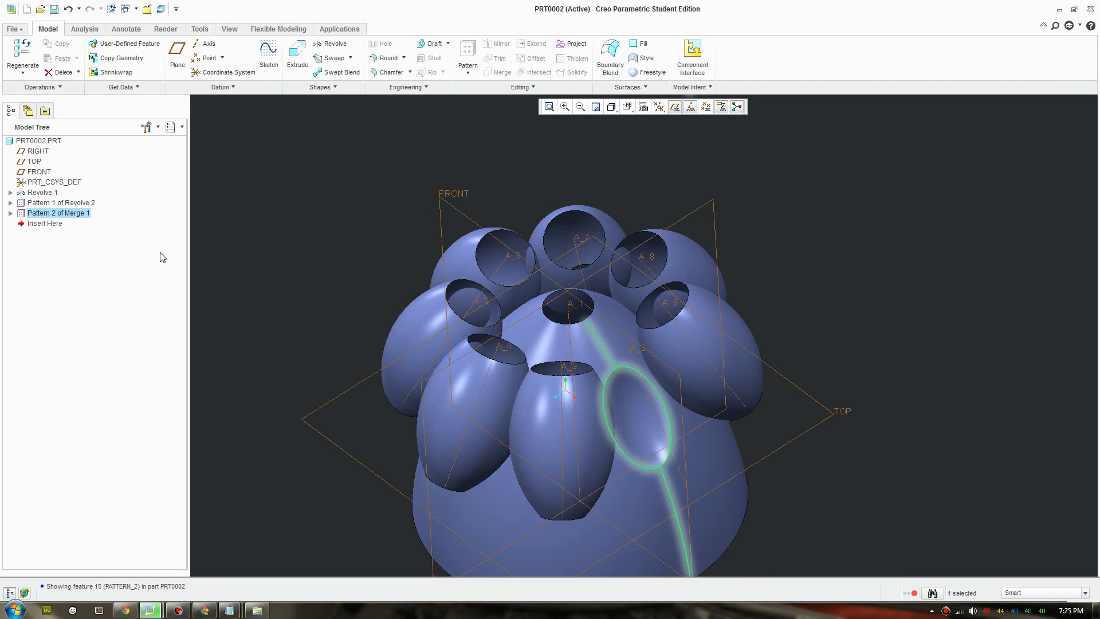
pyautogui.click(61, 202)
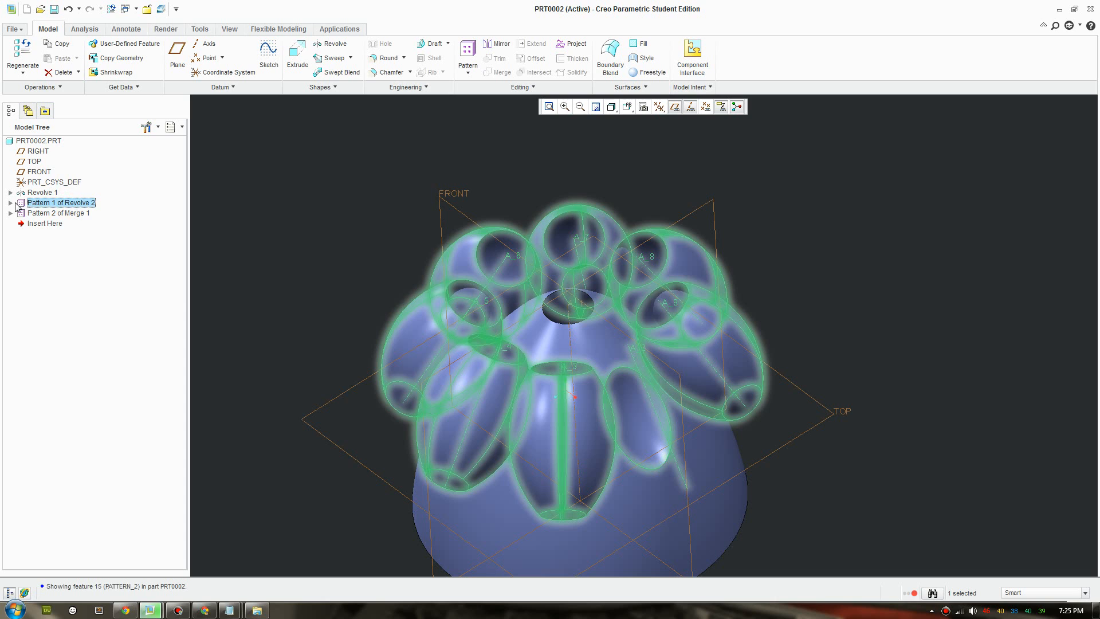
# Step: Review the revolve pattern's dimensions without changes, then expand the pattern instances in the Model Tree
pyautogui.rightClick(61, 202)
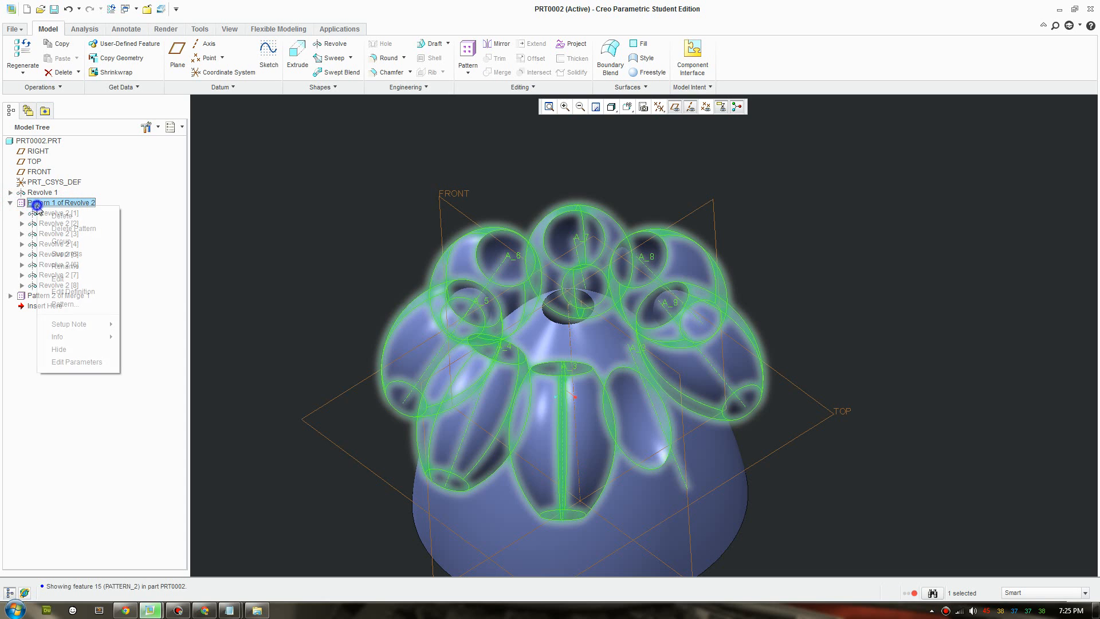
pyautogui.click(68, 291)
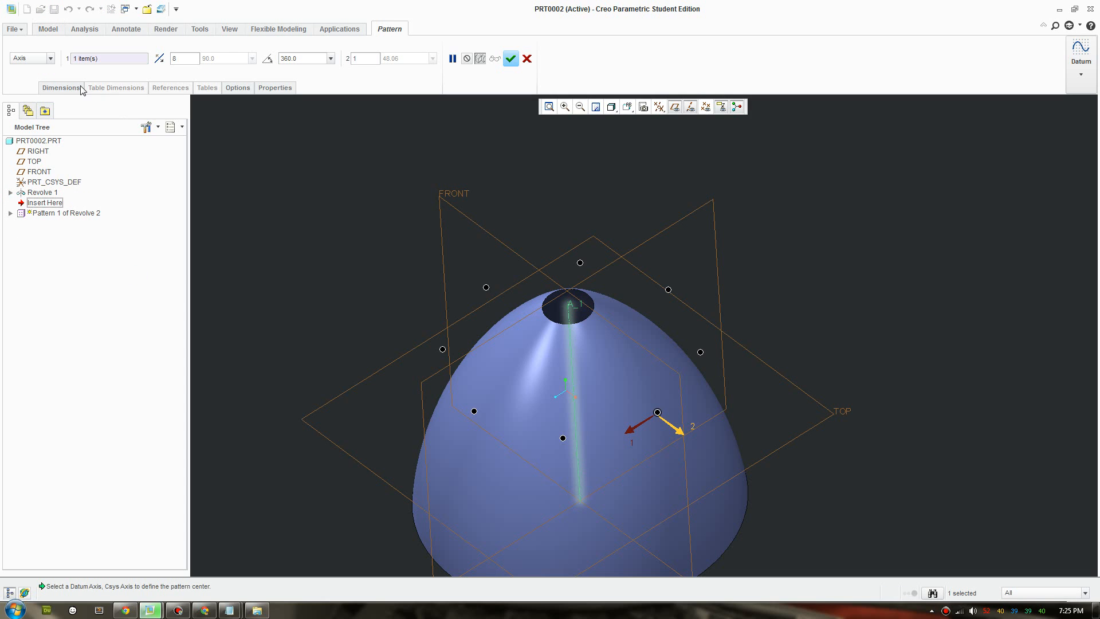
pyautogui.click(61, 87)
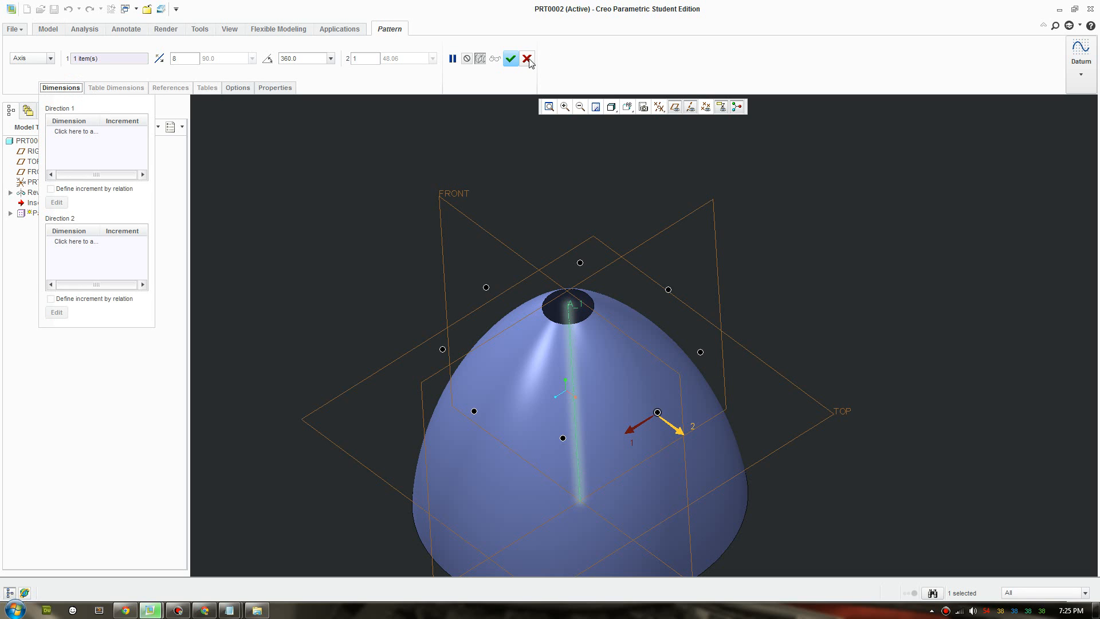
pyautogui.click(511, 59)
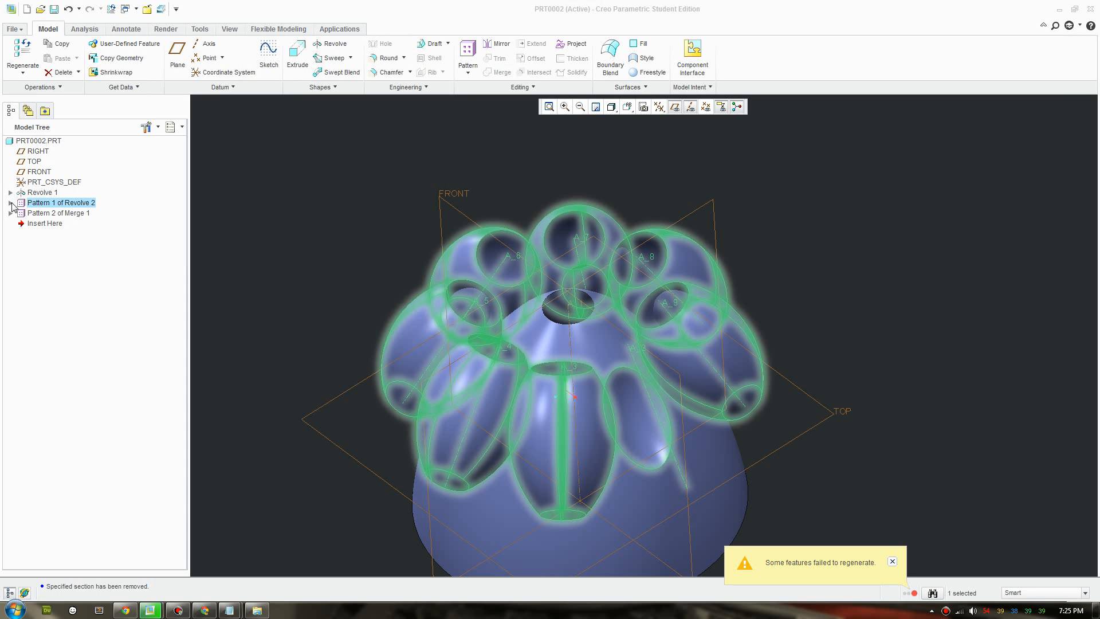
pyautogui.click(10, 203)
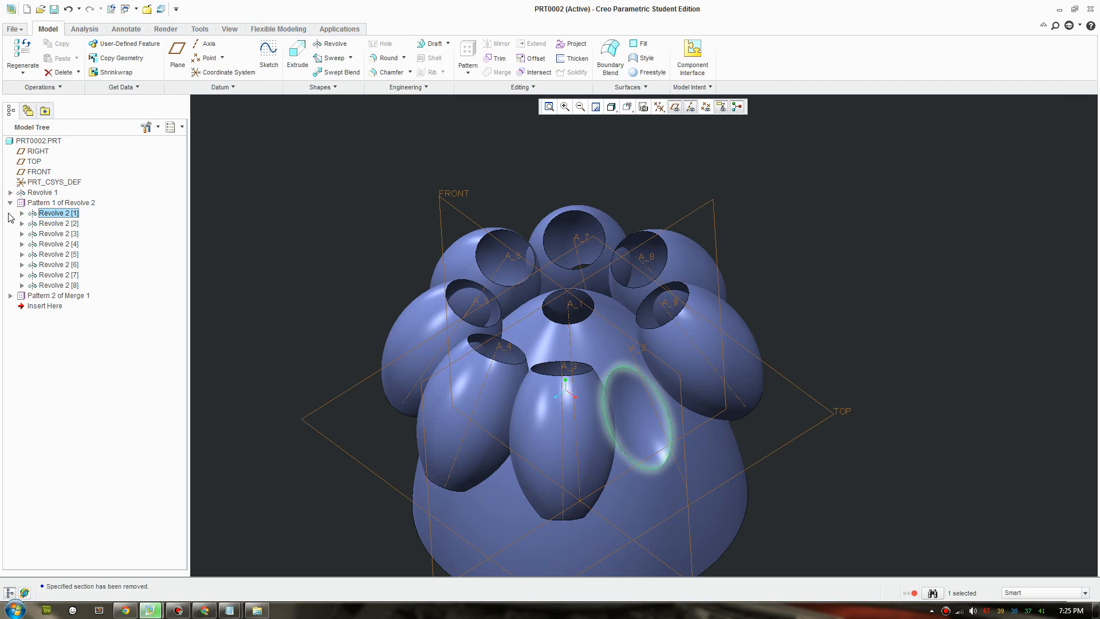
pyautogui.click(22, 212)
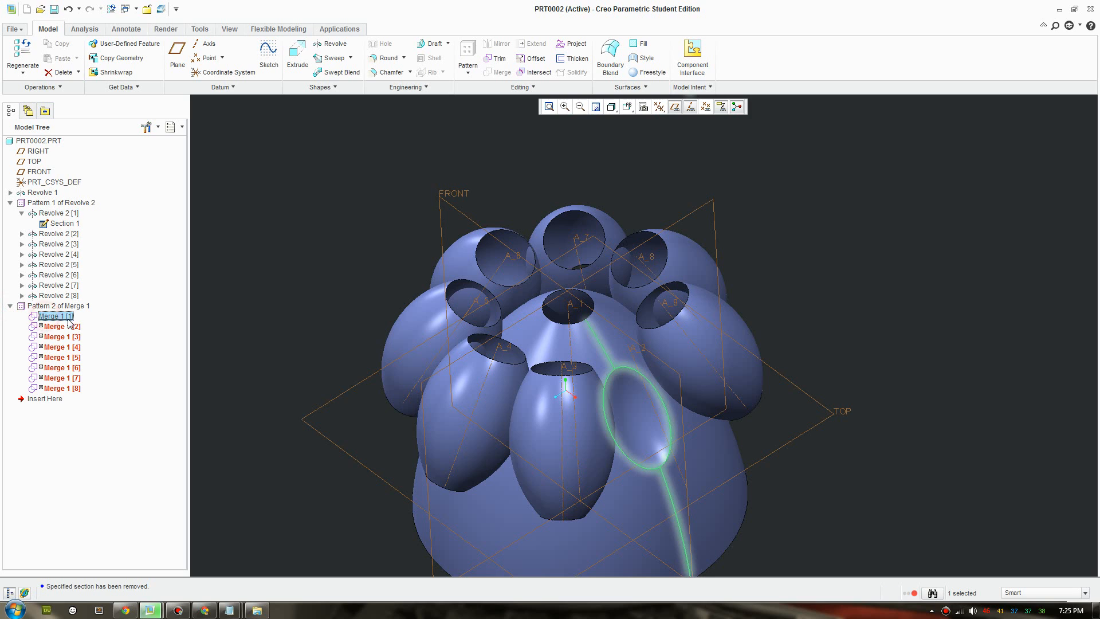
# Step: Redefine Merge 1 [1], moving Quilt F5 up to primary surface
pyautogui.rightClick(53, 315)
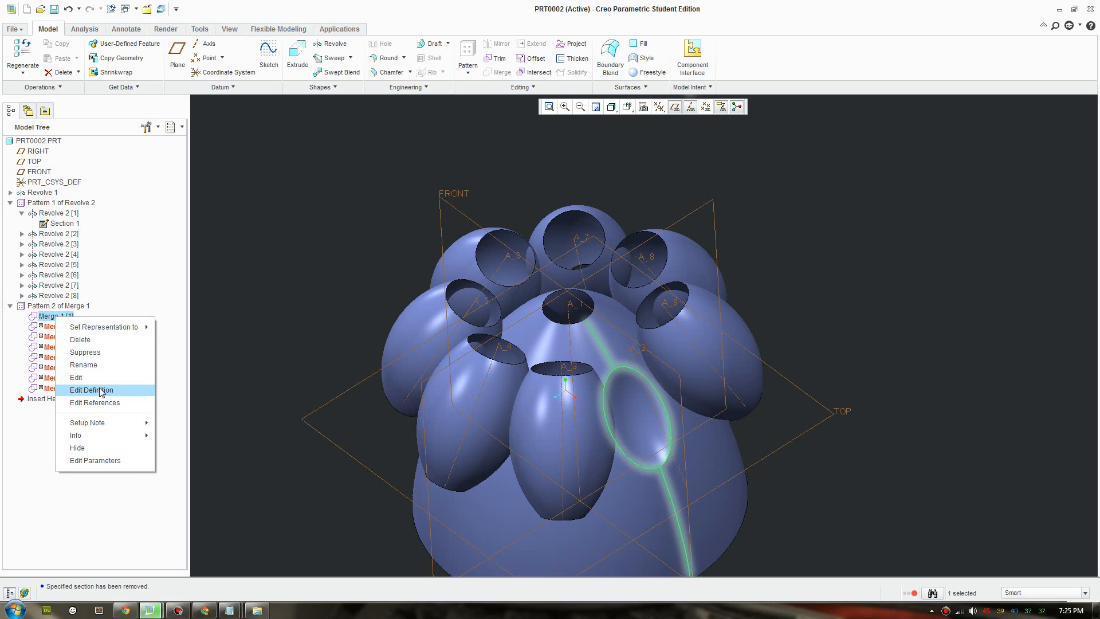
pyautogui.click(91, 390)
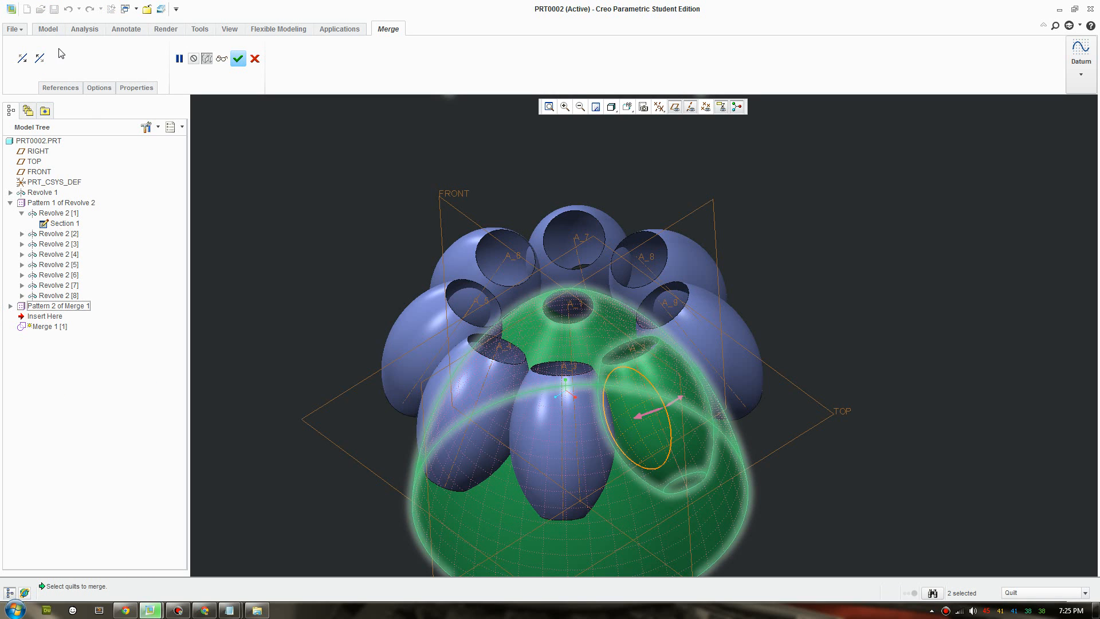
pyautogui.click(60, 88)
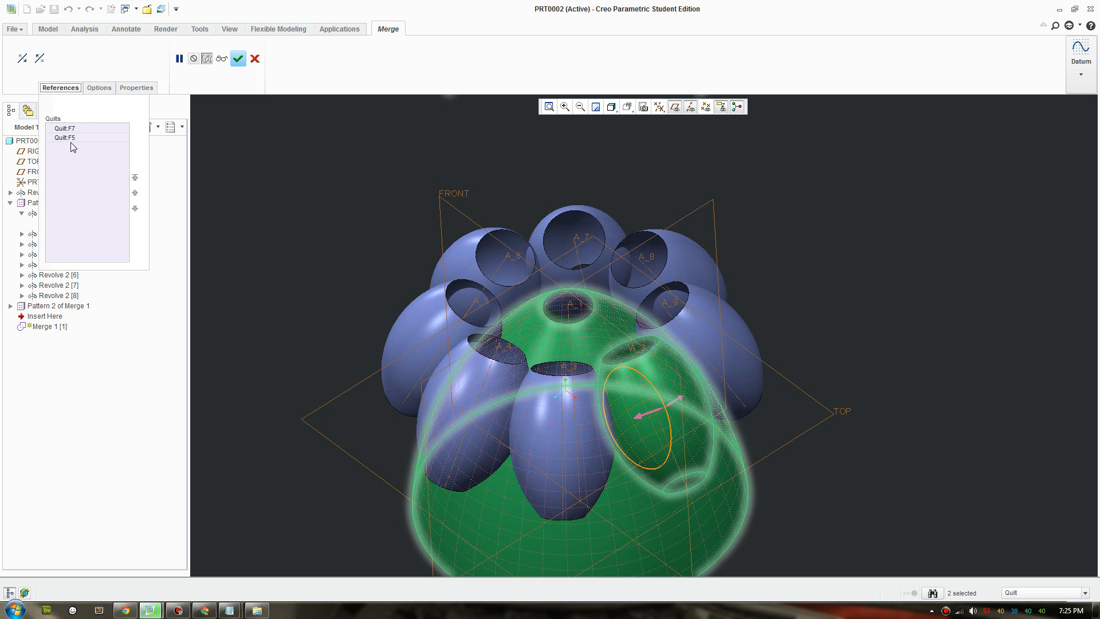
pyautogui.click(66, 137)
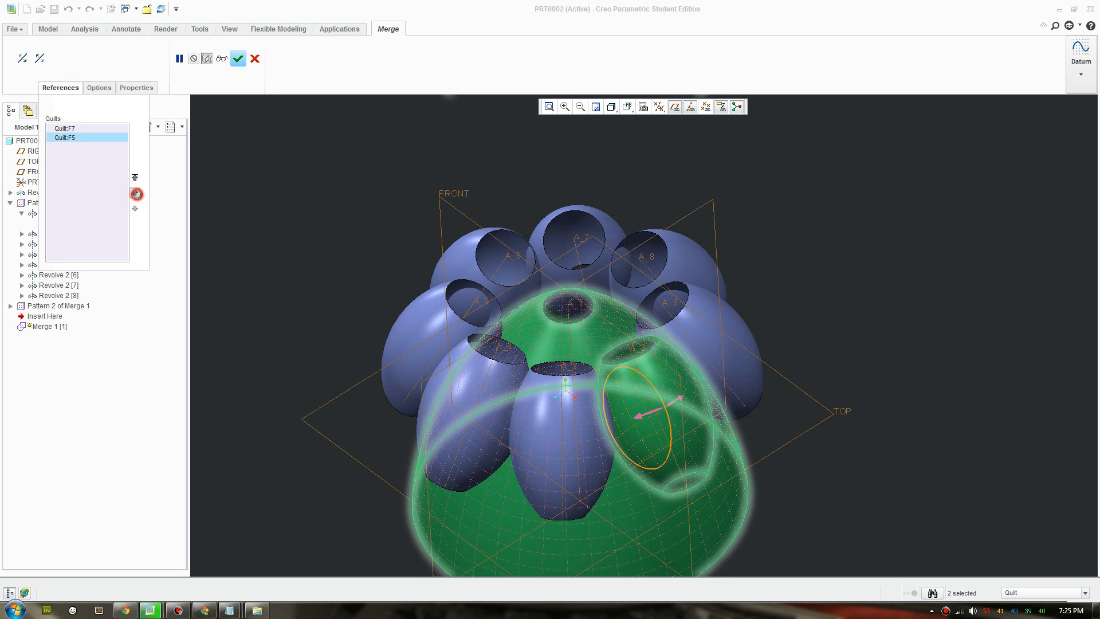
pyautogui.click(238, 59)
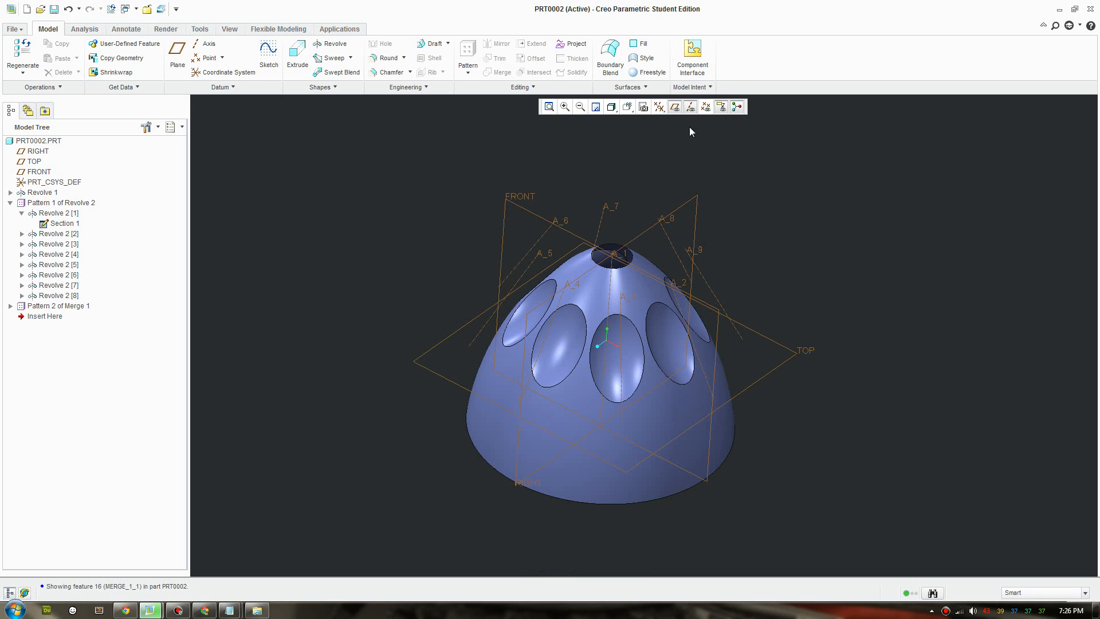
# Step: Hide datum planes and delete Pattern 2 of Merge 1
pyautogui.click(659, 106)
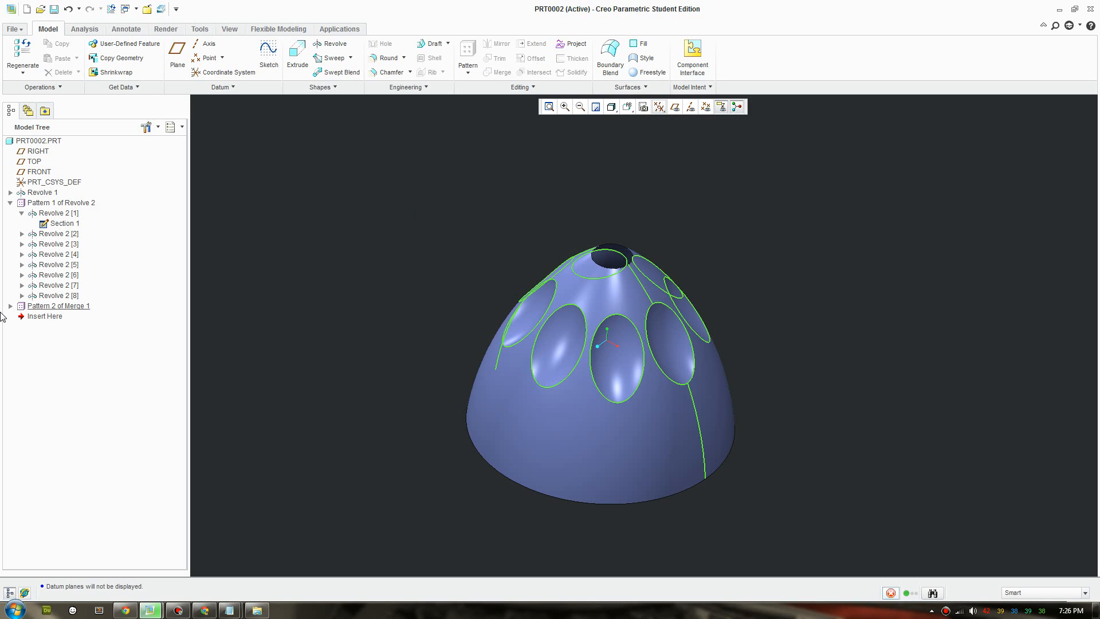
pyautogui.click(10, 305)
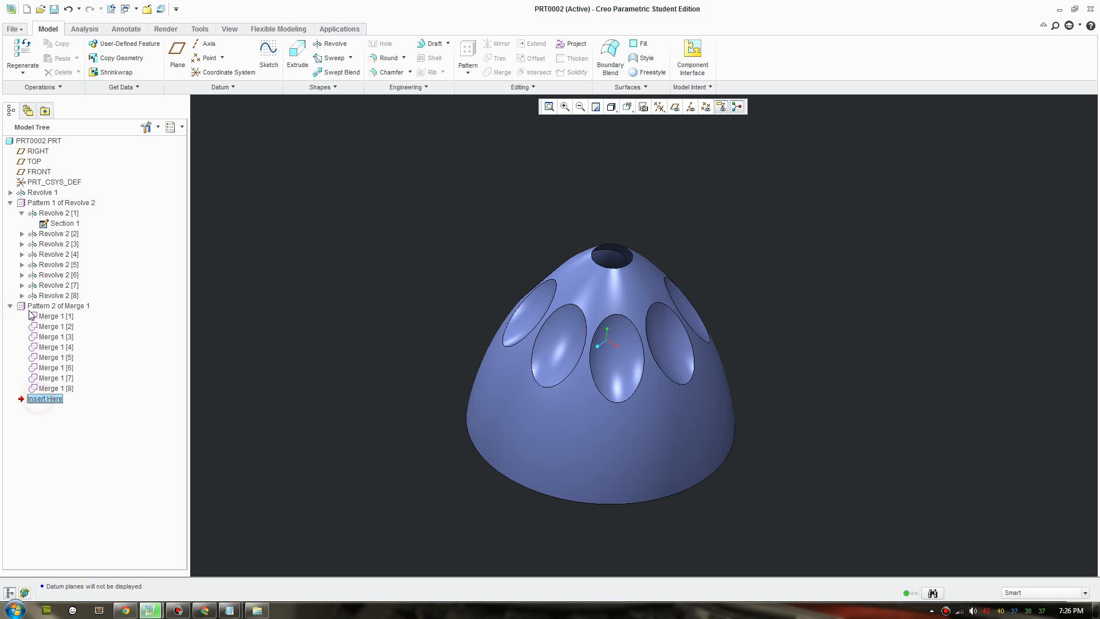
pyautogui.rightClick(59, 305)
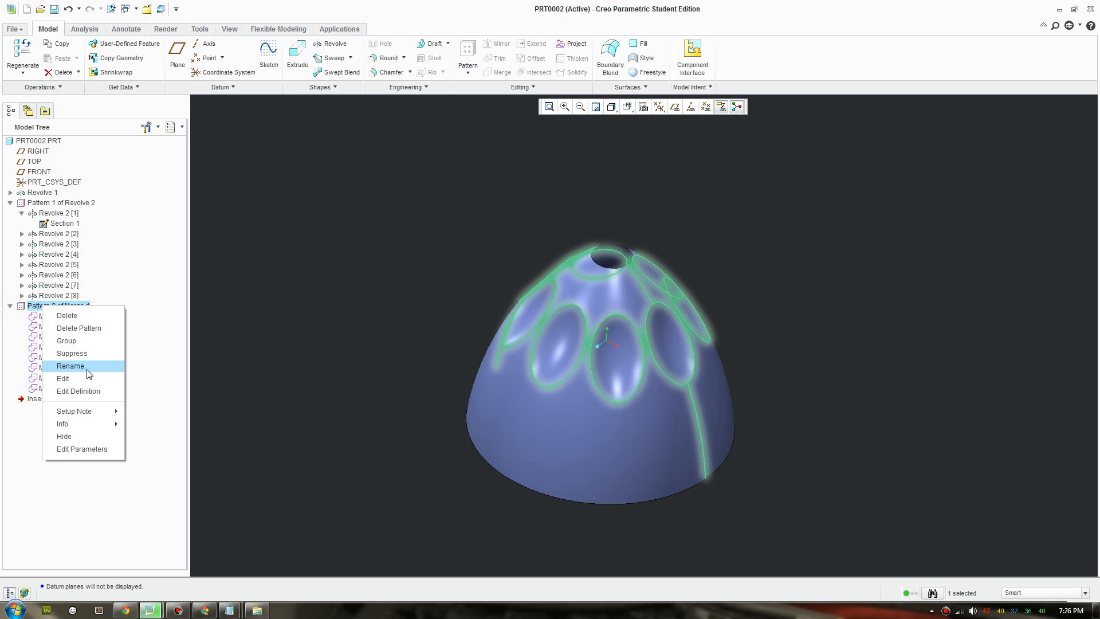
pyautogui.click(78, 328)
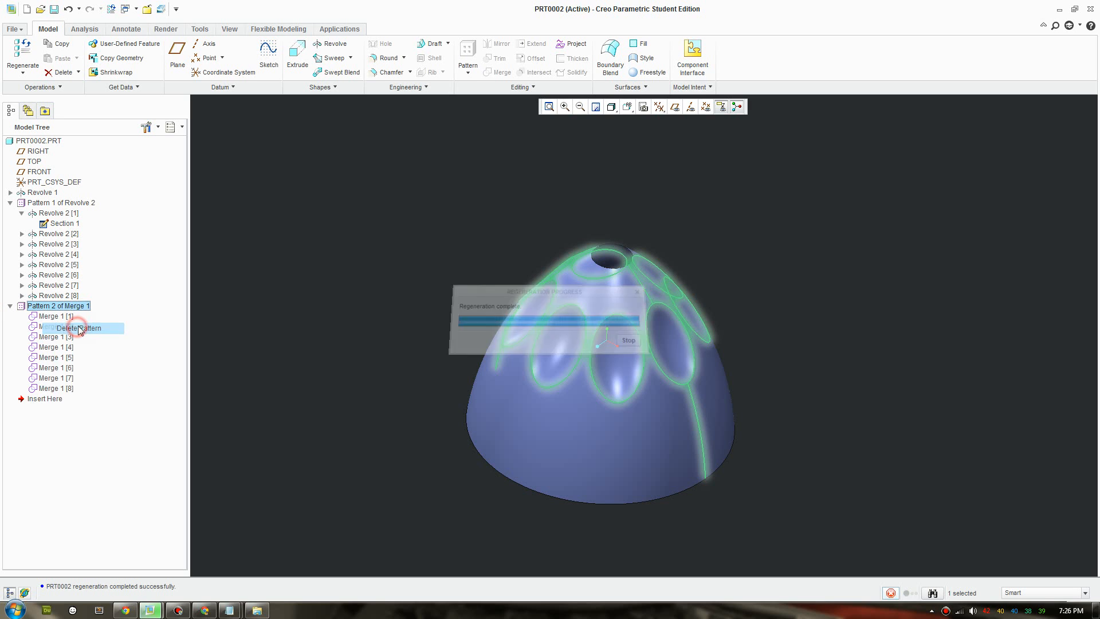
pyautogui.click(74, 328)
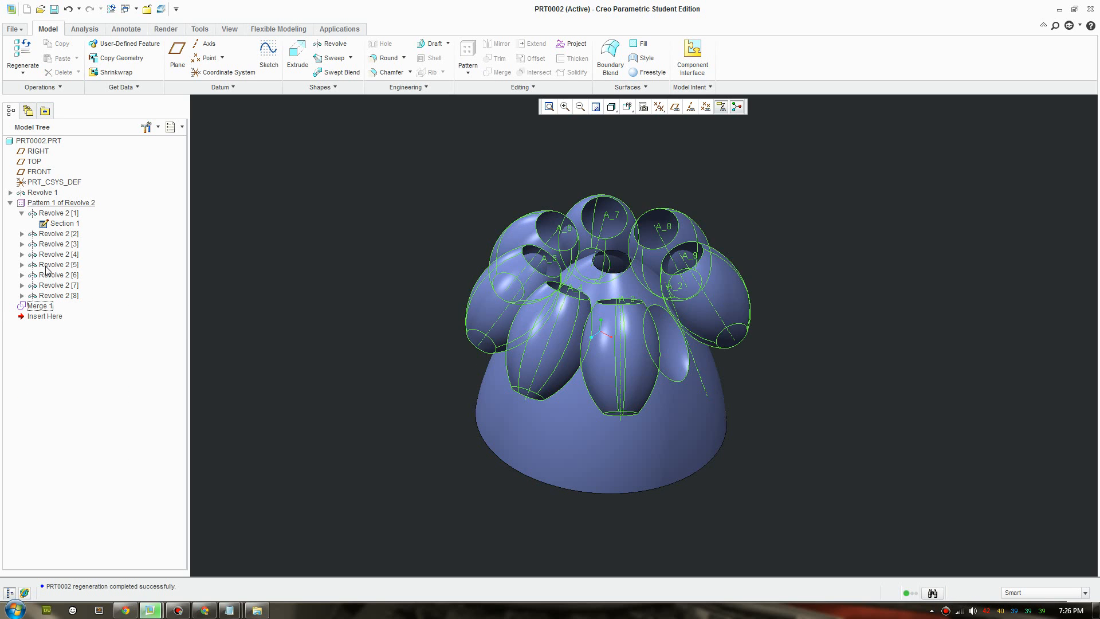
# Step: Delete the remaining Merge 1 feature
pyautogui.rightClick(39, 305)
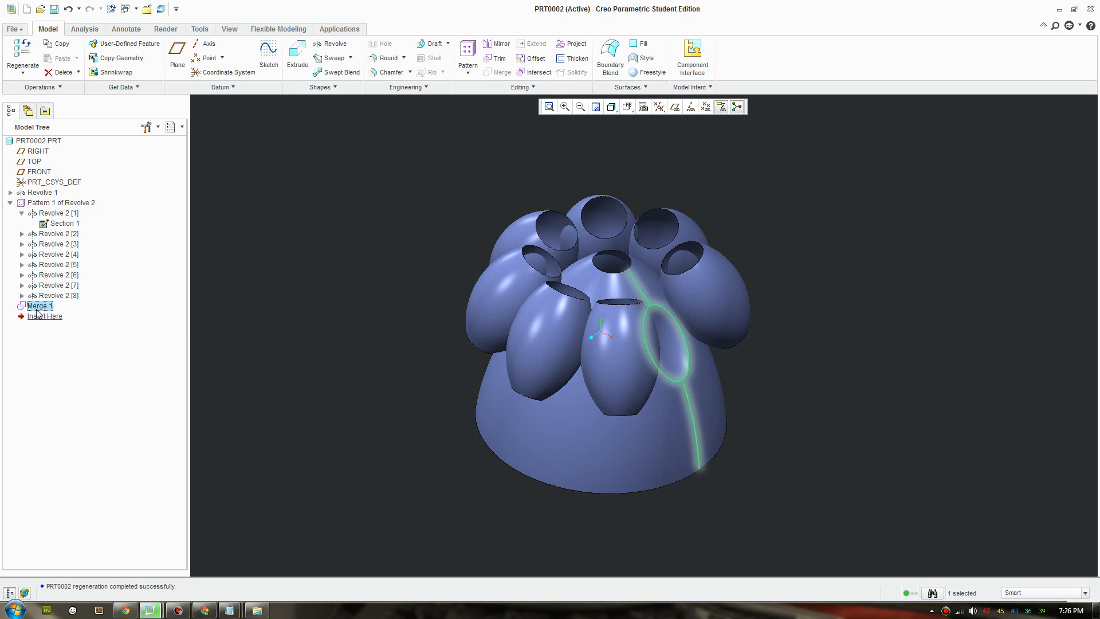
pyautogui.rightClick(40, 306)
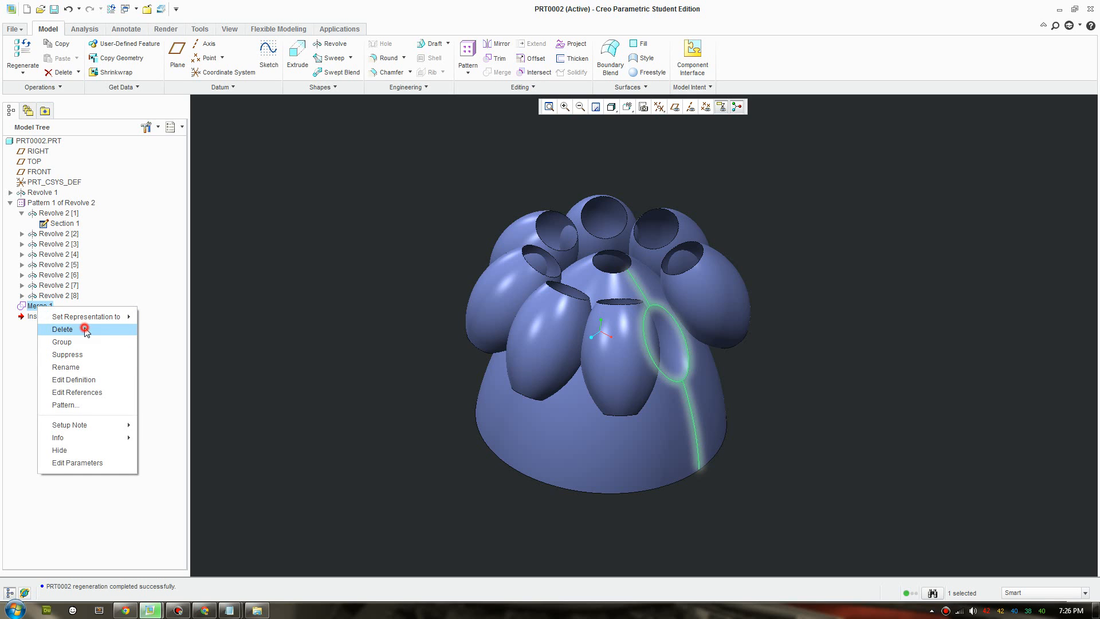
pyautogui.click(63, 329)
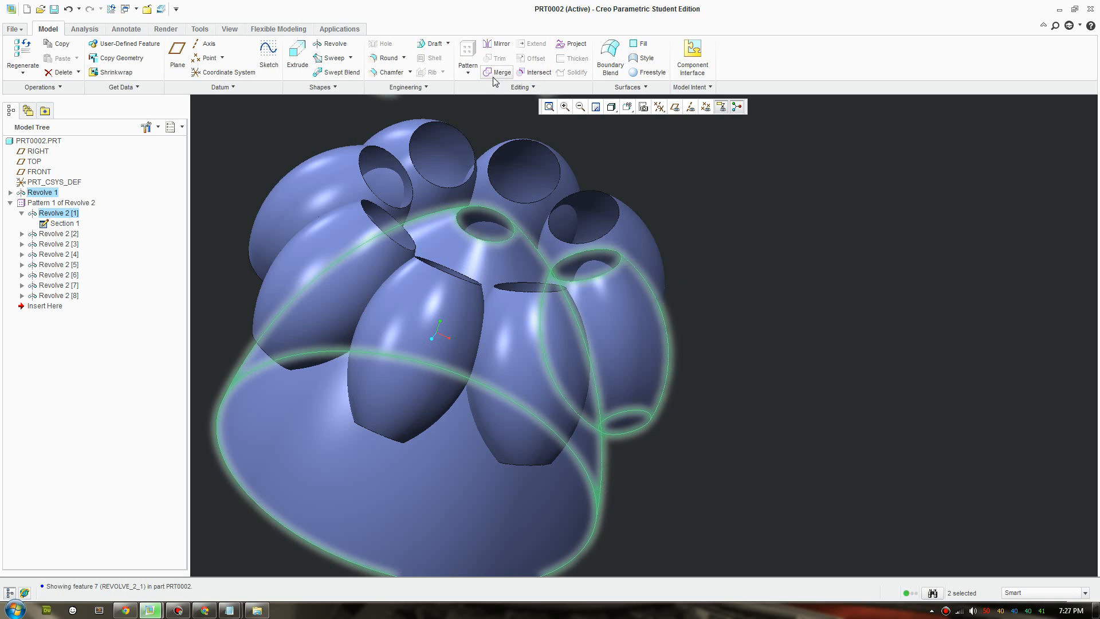
# Step: Merge Revolve 1 with the first elliptical Revolve 2 surface
pyautogui.click(500, 72)
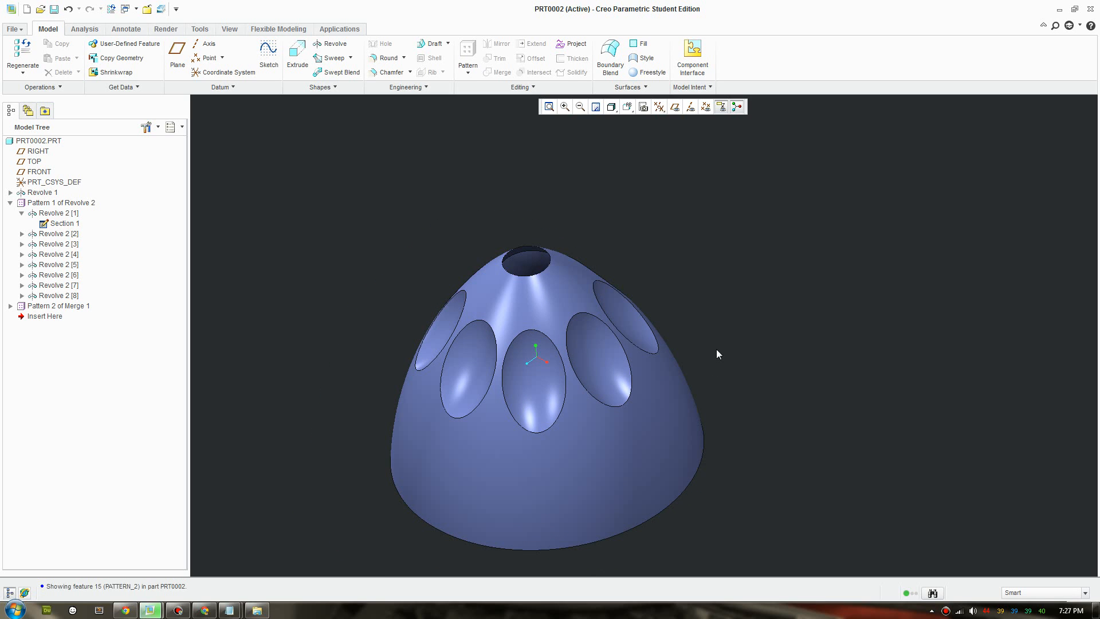
pyautogui.moveTo(665, 433)
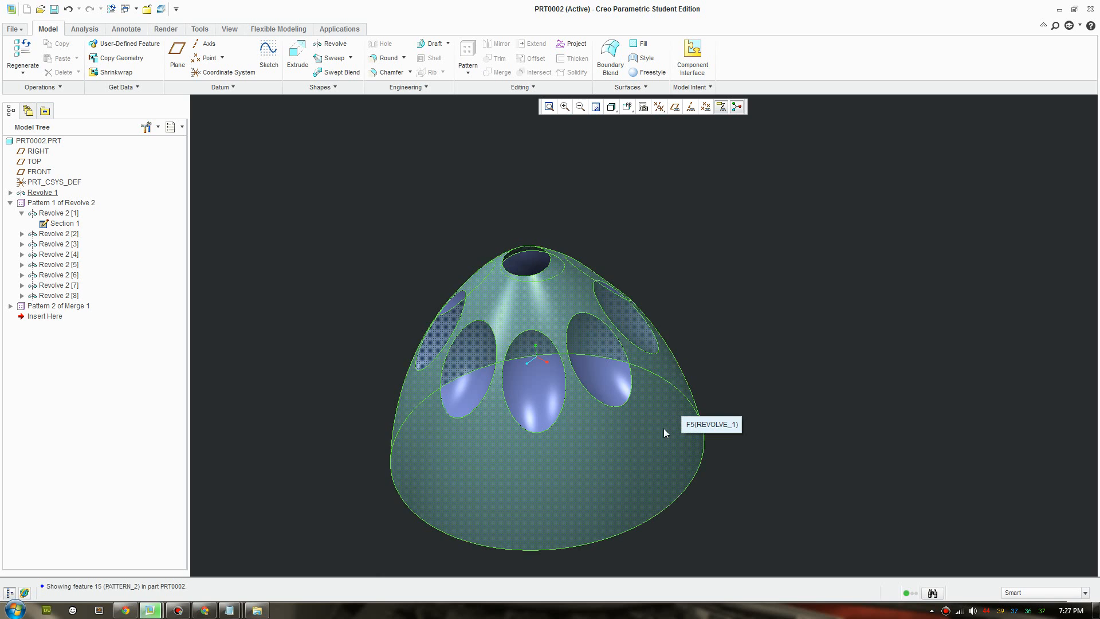